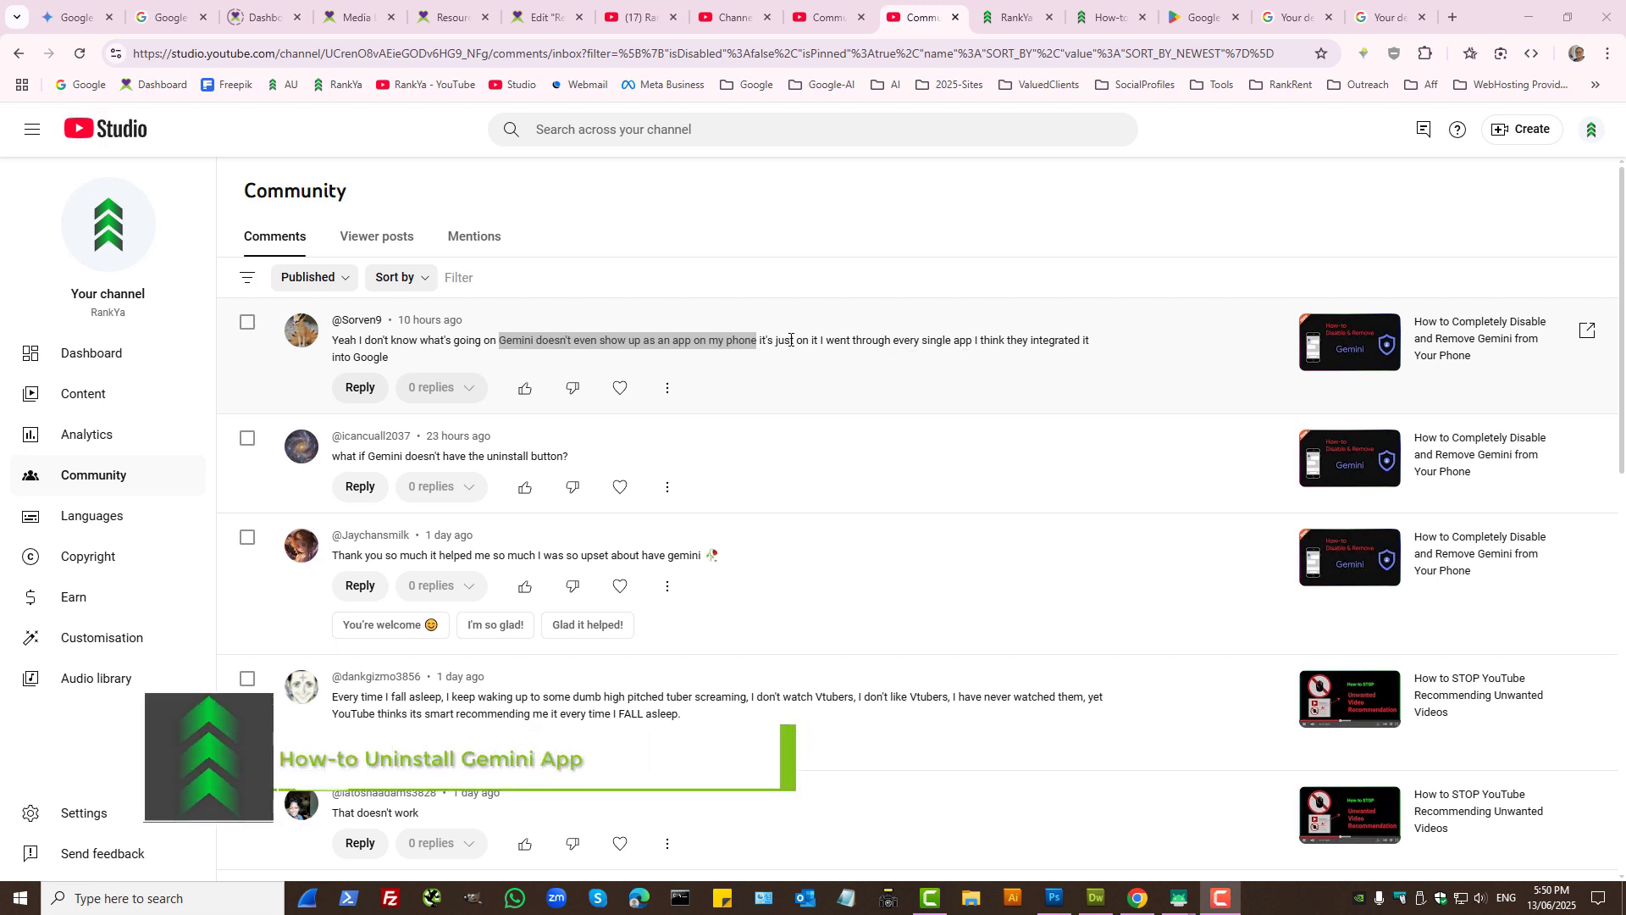
{"action": "mouse_move", "coordinate": [701, 355]}
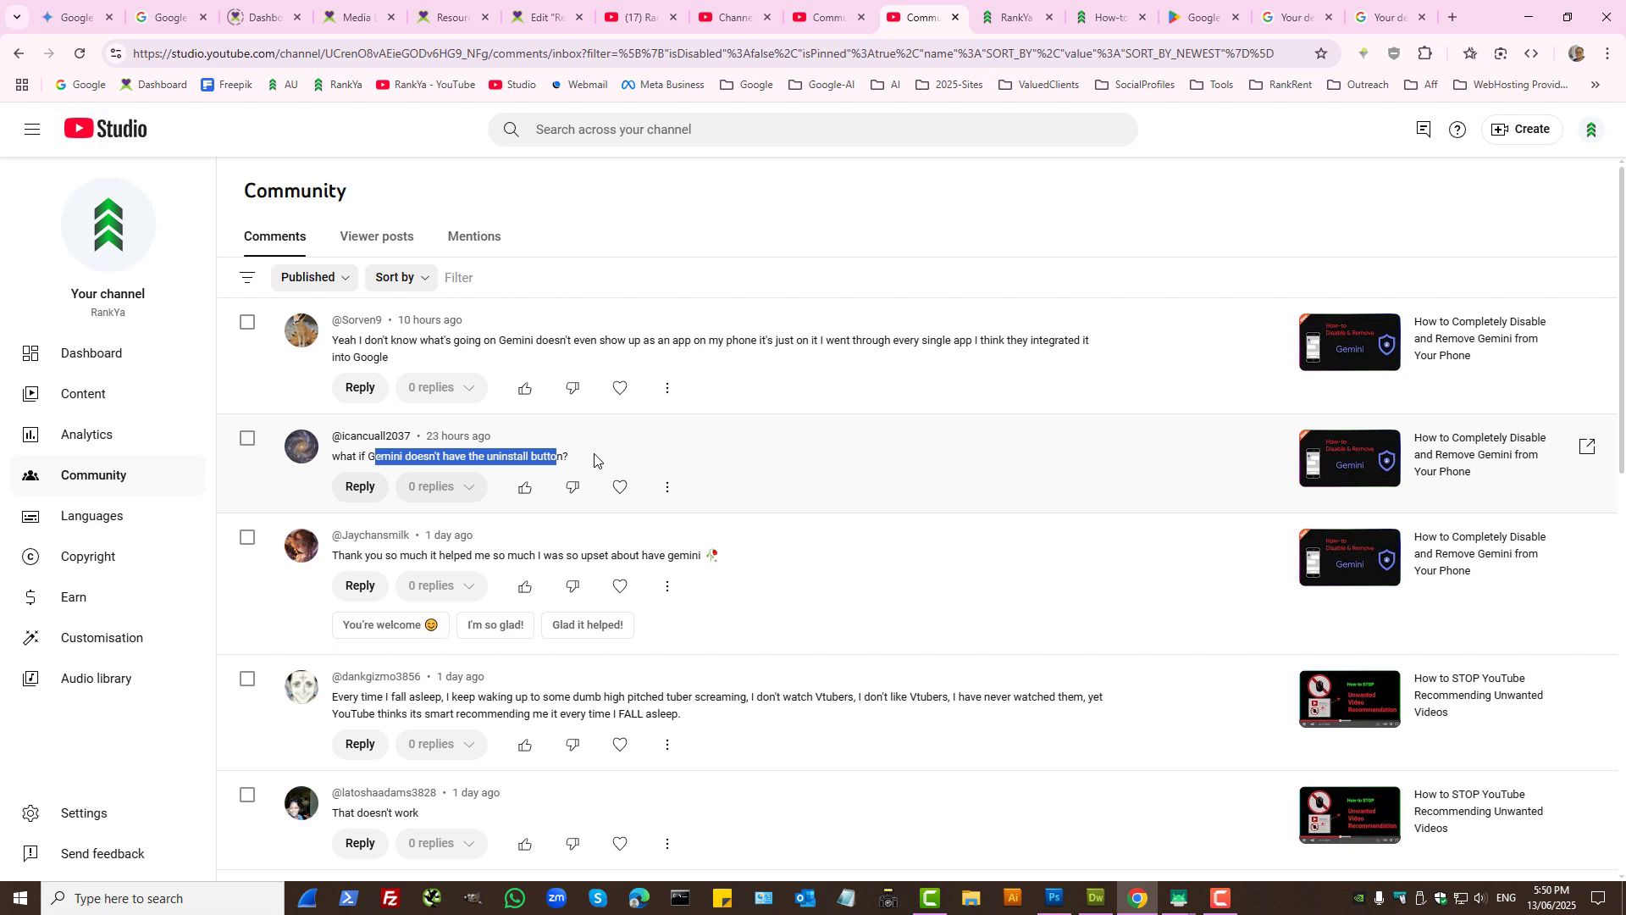
{"action": "mouse_move", "coordinate": [786, 456]}
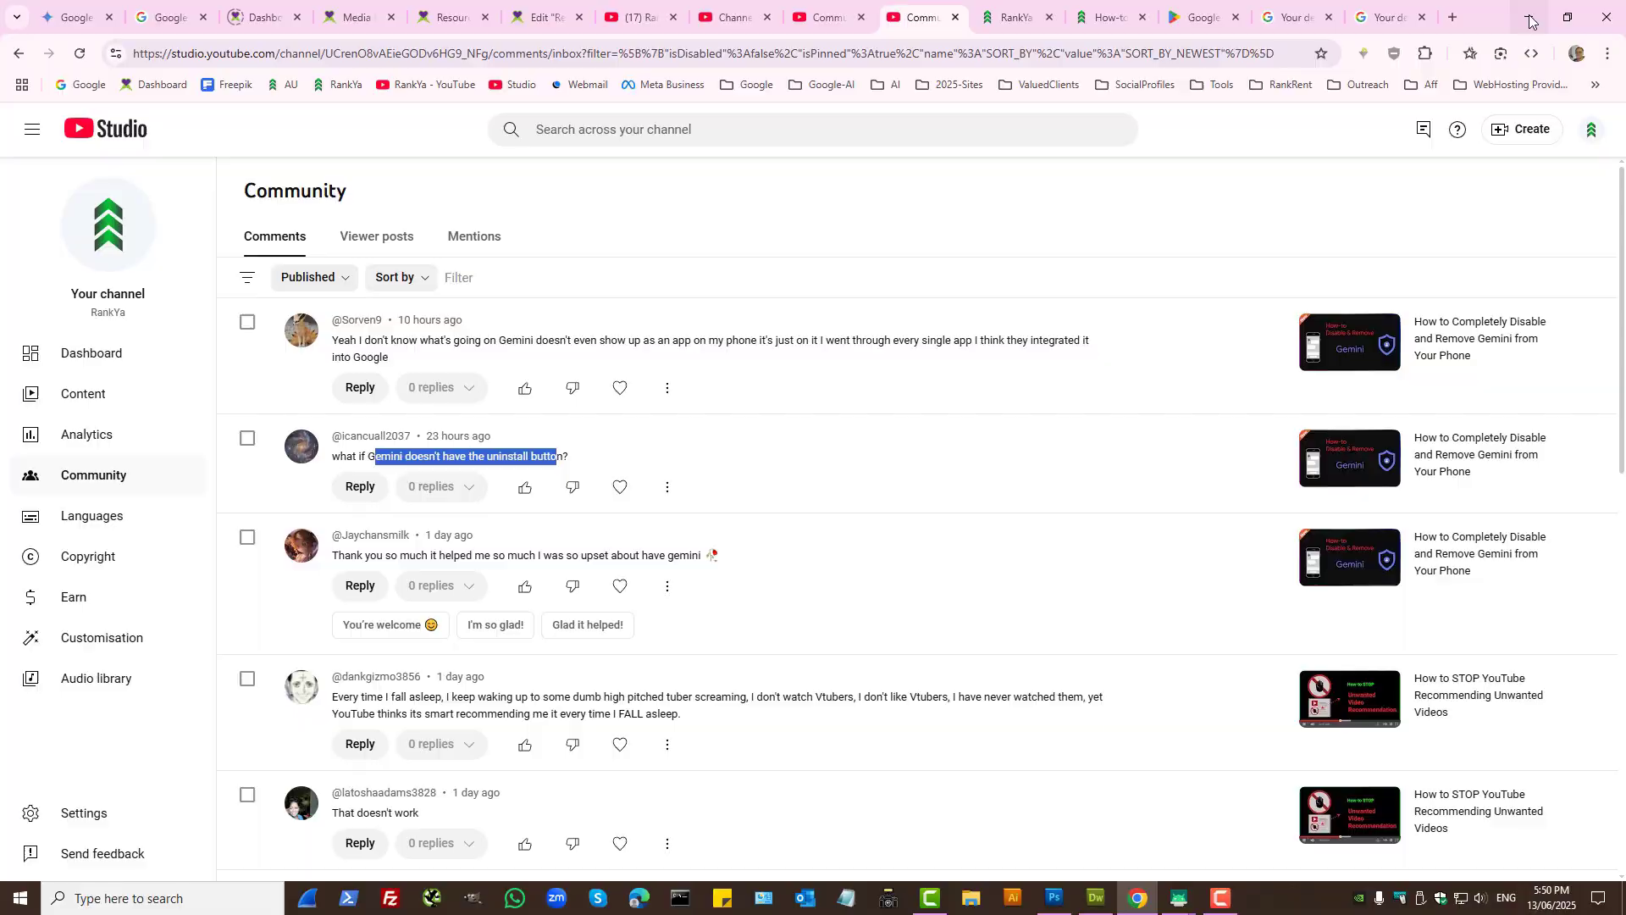
Step: Minimize the browser, begin a Play Store search with 'g' and open the account menu from the profile picture
{"action": "left_click", "coordinate": [1175, 904]}
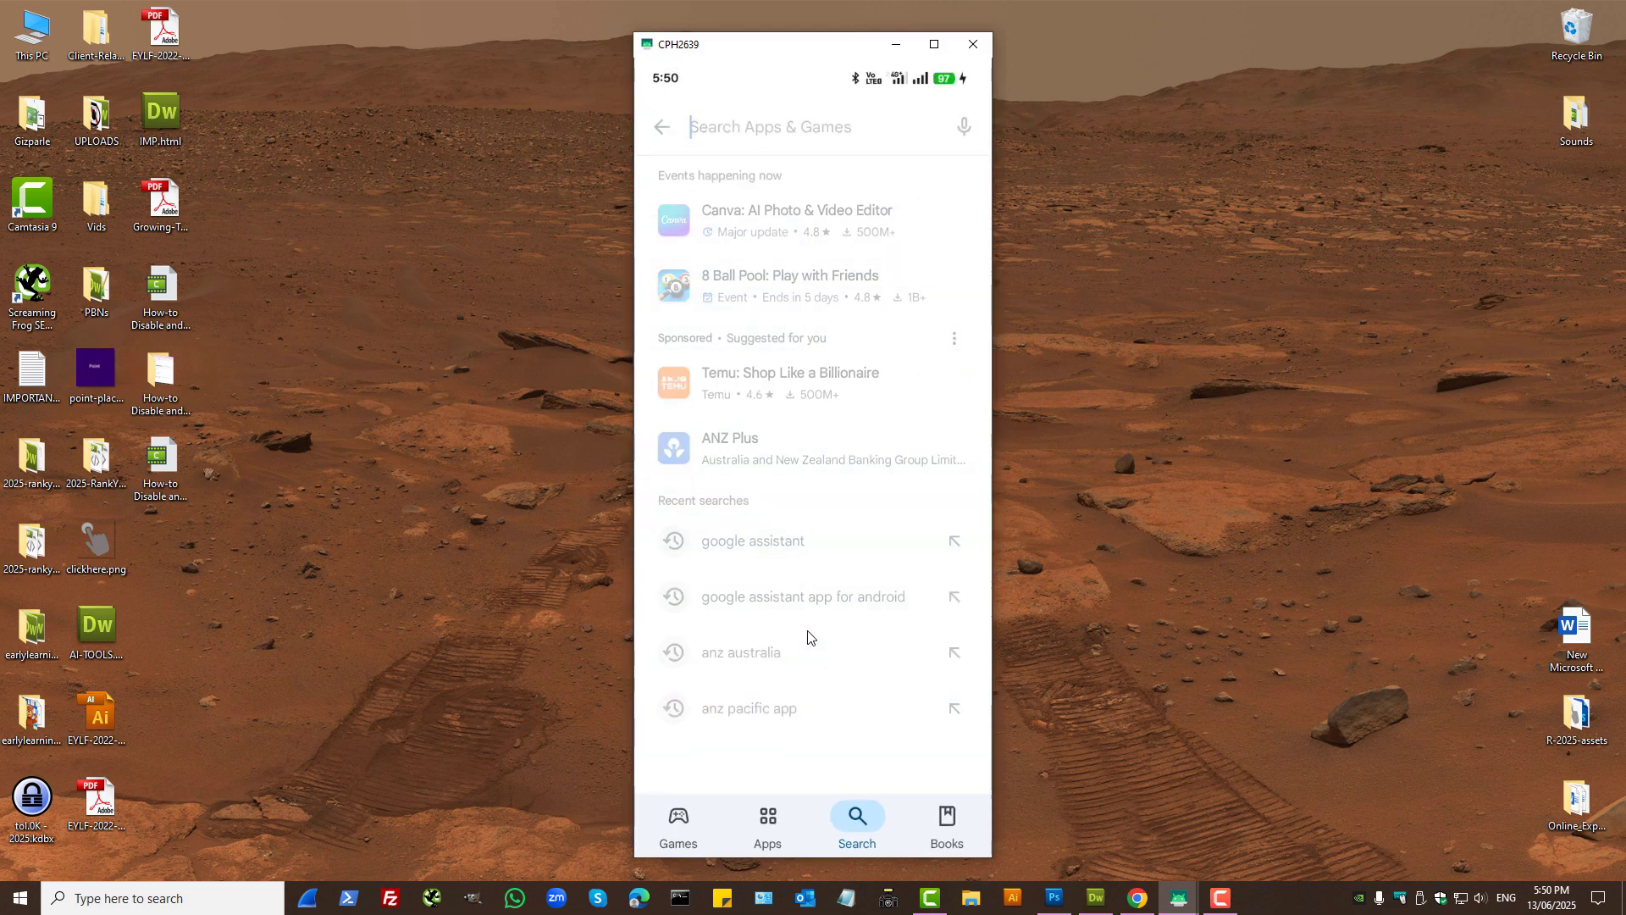
{"action": "type", "text": "g"}
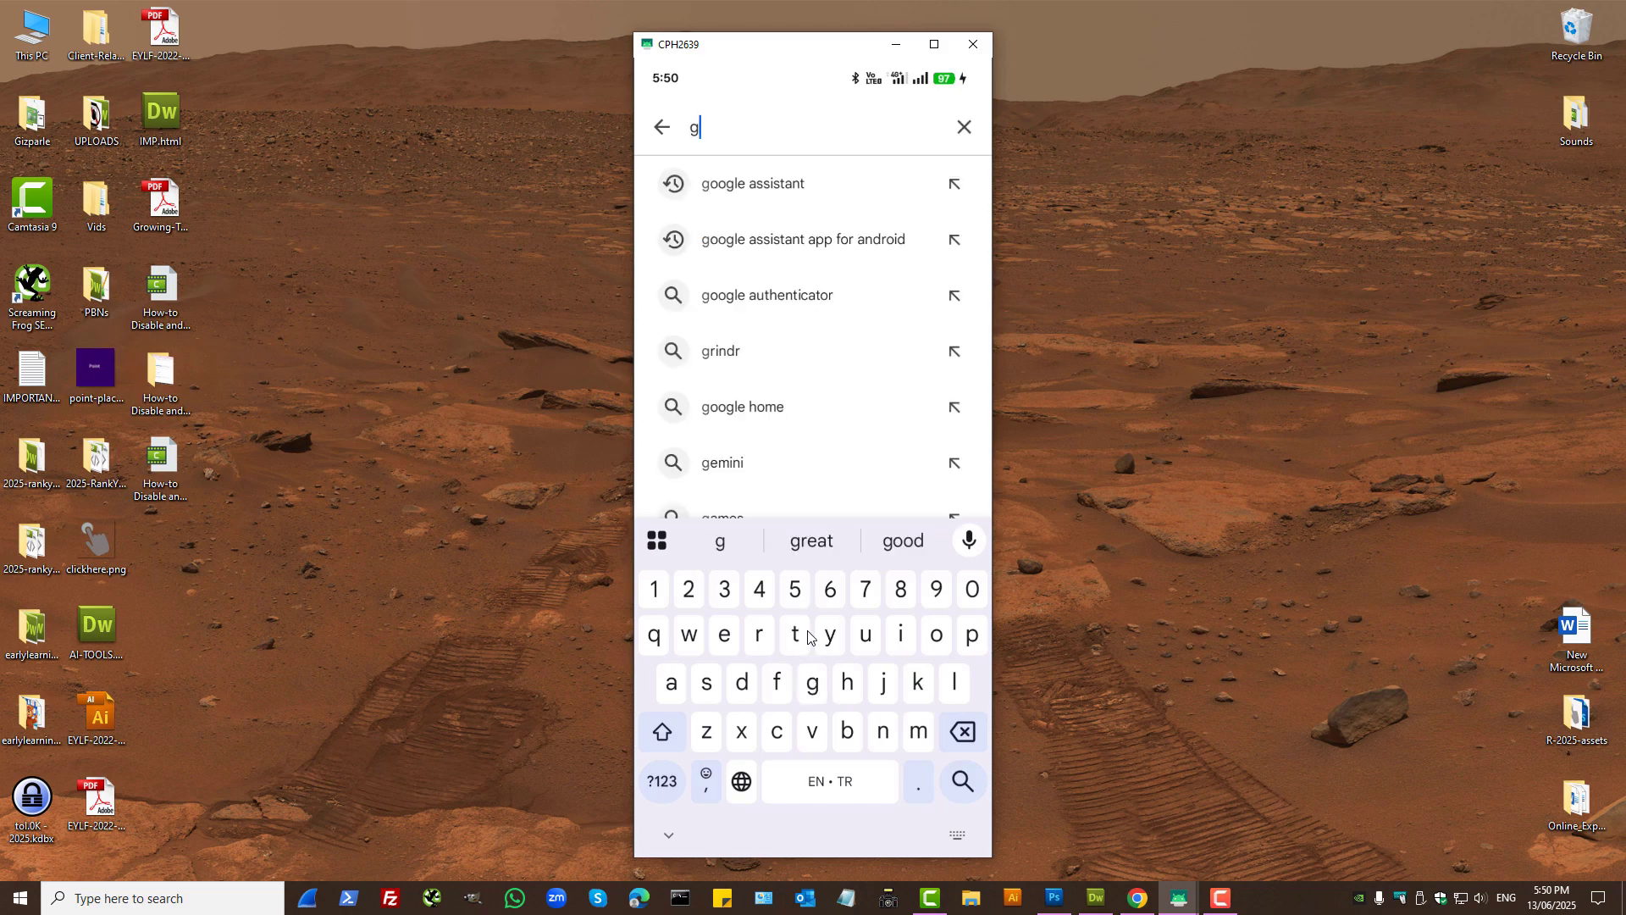
{"action": "left_click", "coordinate": [759, 183]}
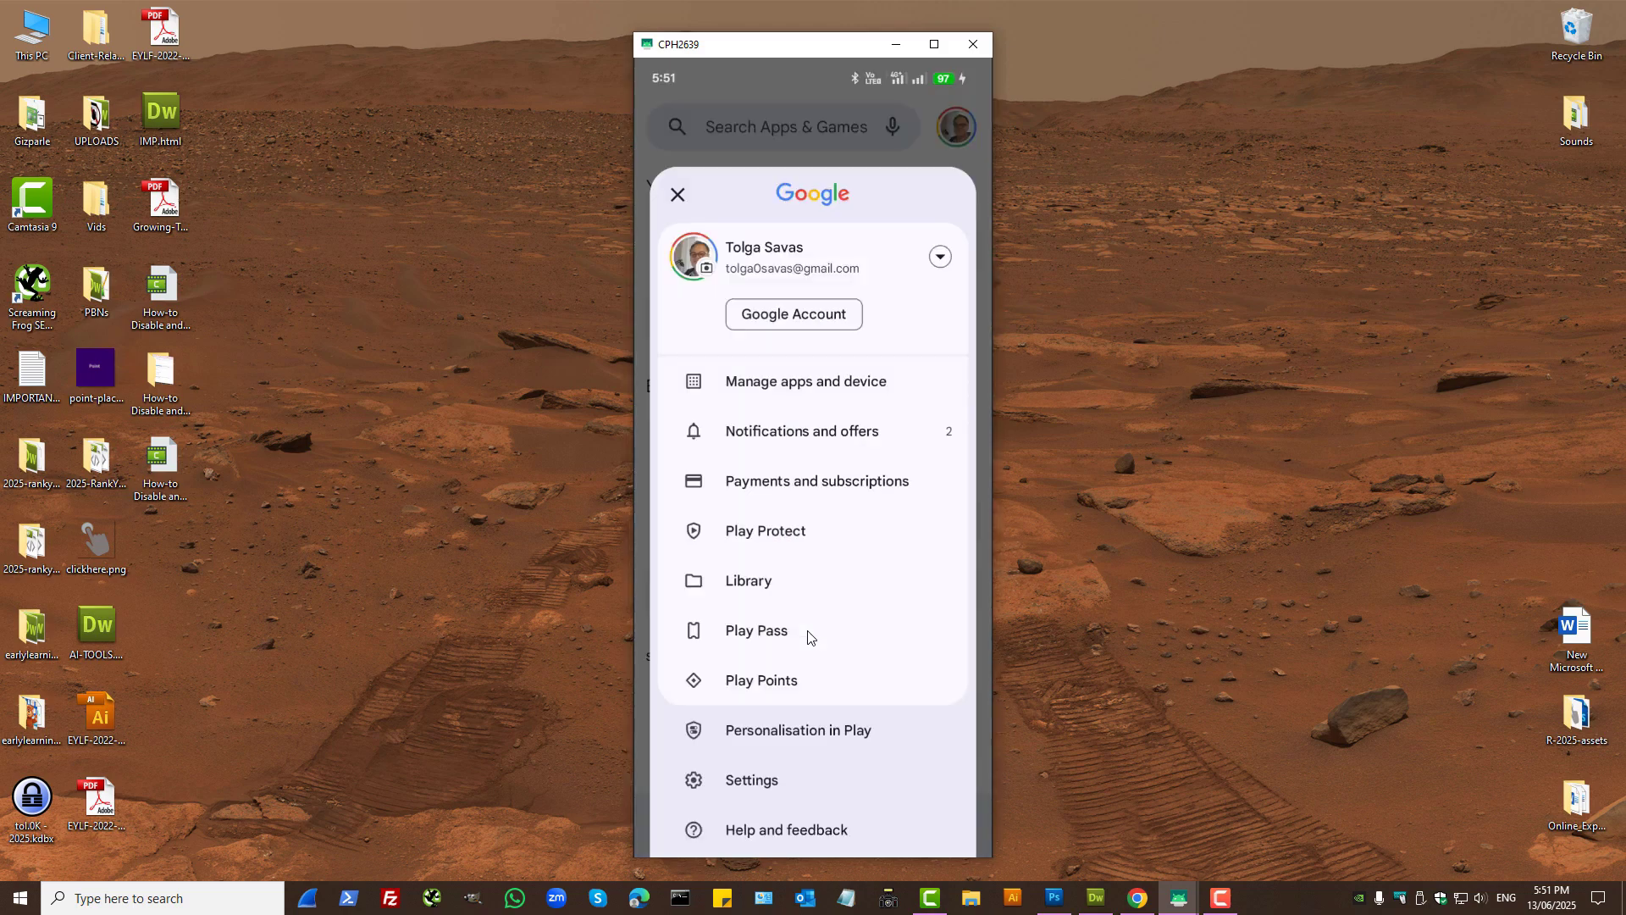
Step: Open Manage apps and device, switch to the Manage list and scroll through installed apps
{"action": "left_click", "coordinate": [806, 381]}
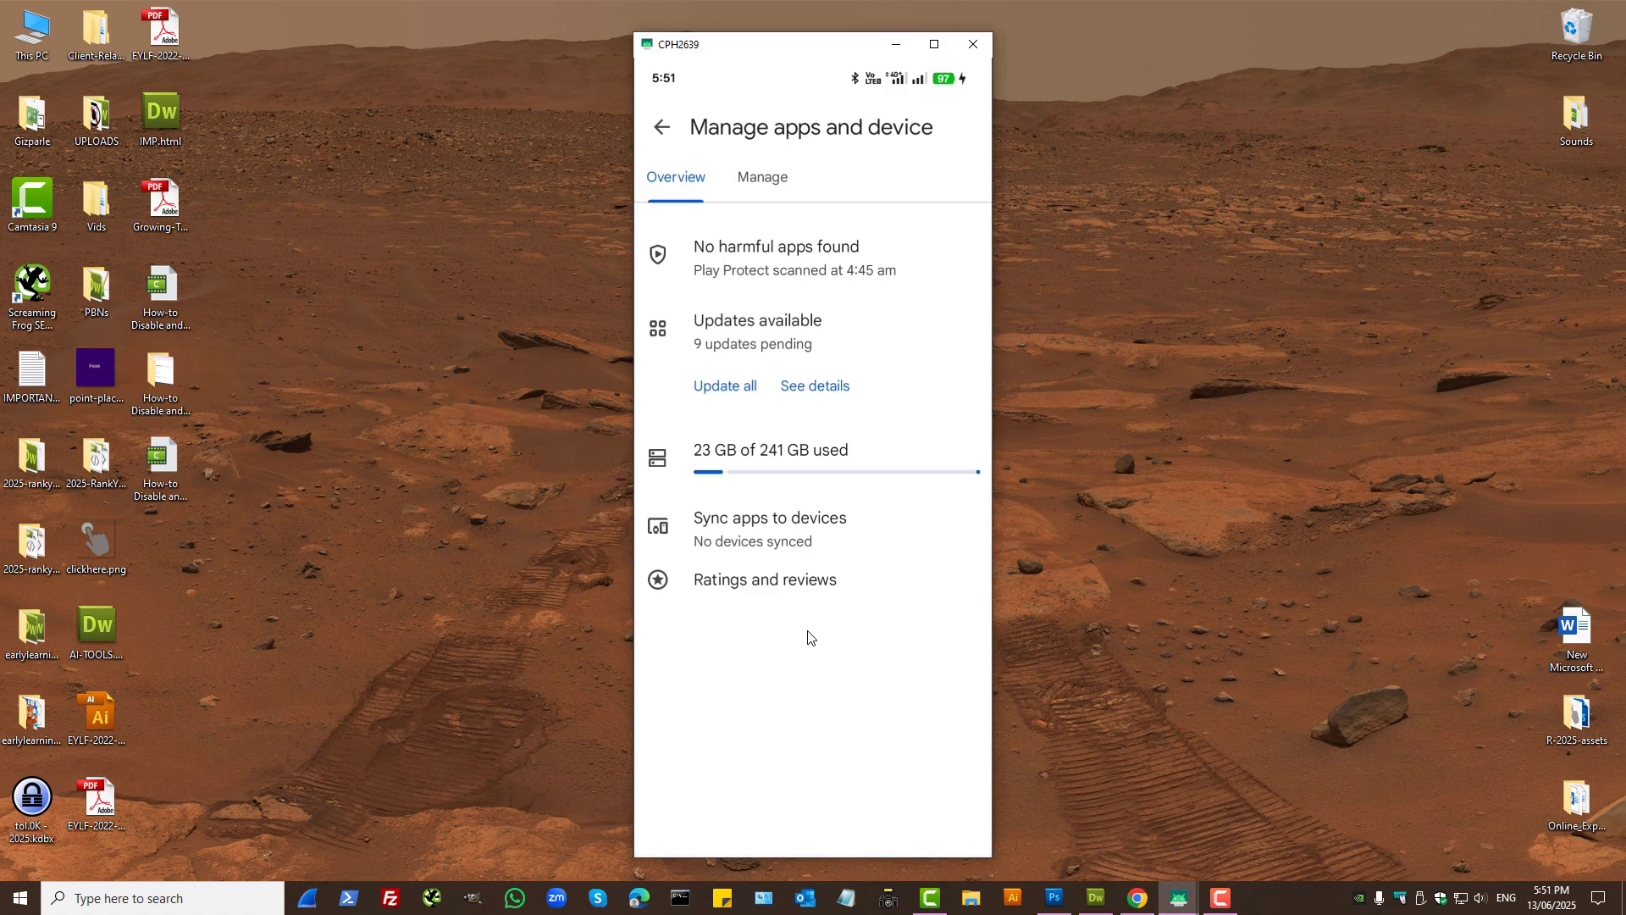
{"action": "left_click", "coordinate": [760, 176]}
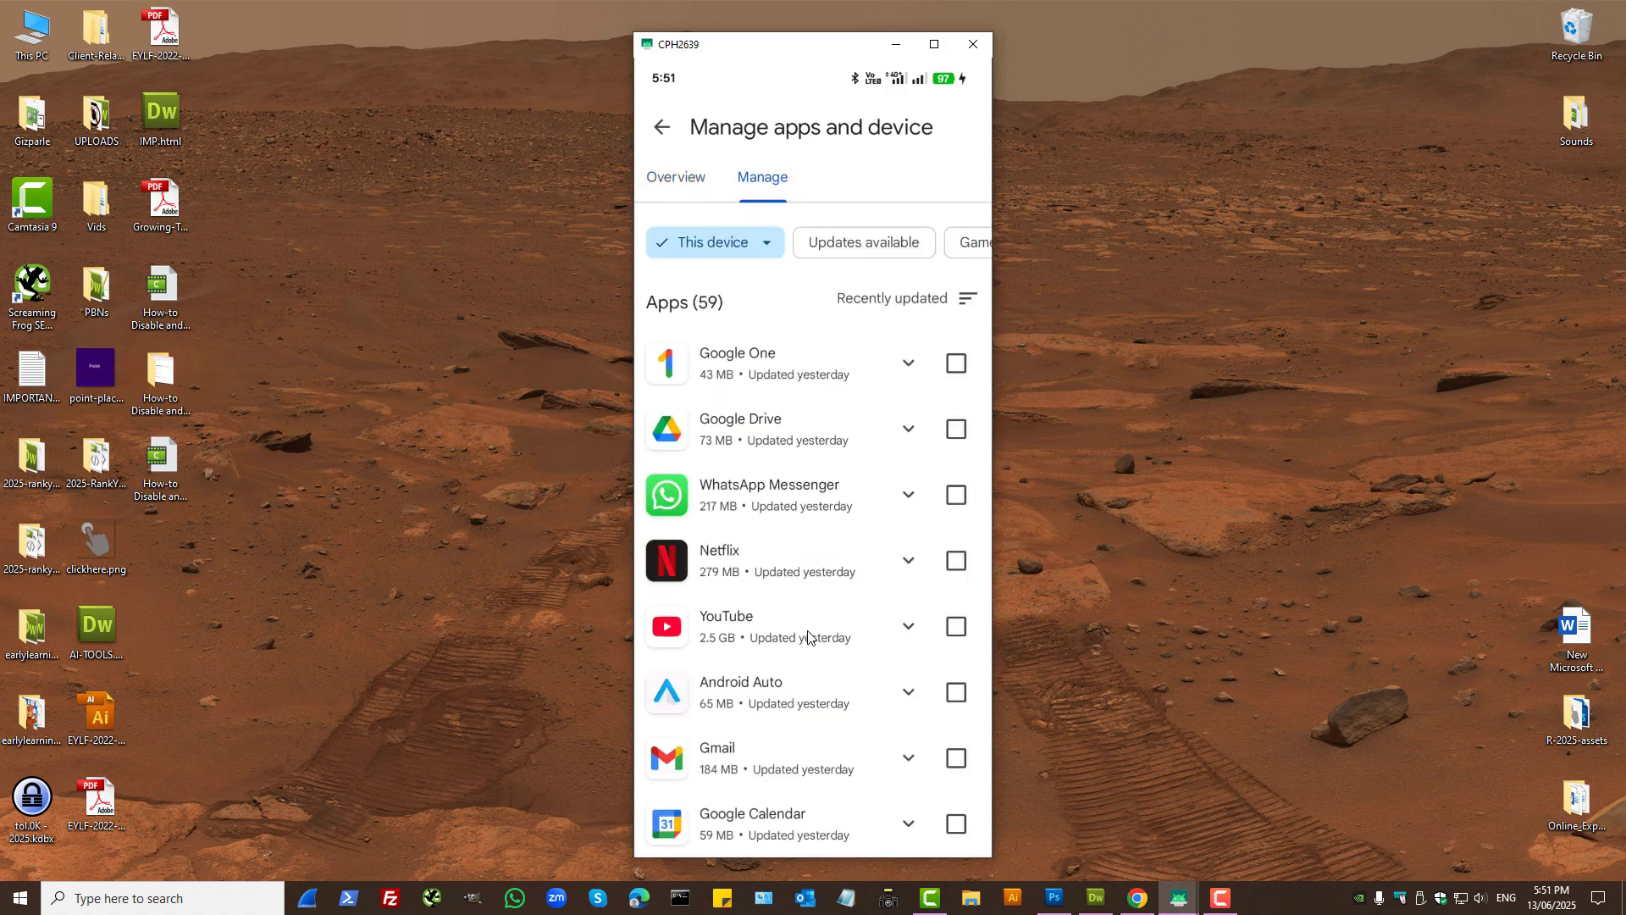
{"action": "scroll", "scroll_direction": "down", "scroll_amount": 3}
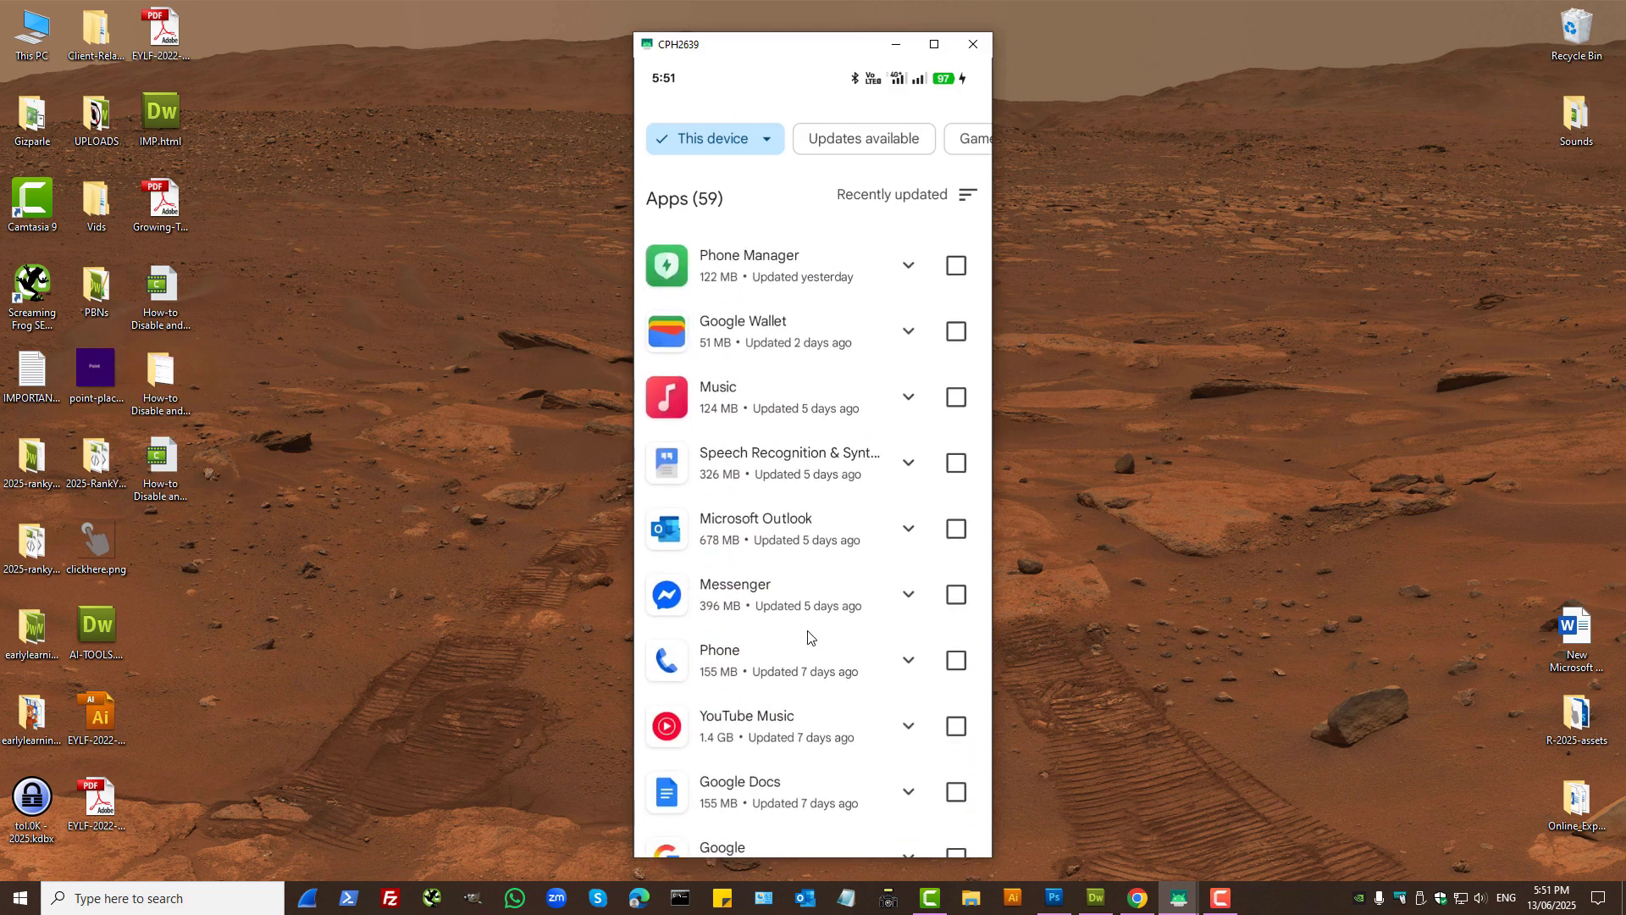
{"action": "scroll", "scroll_direction": "down", "scroll_amount": 3}
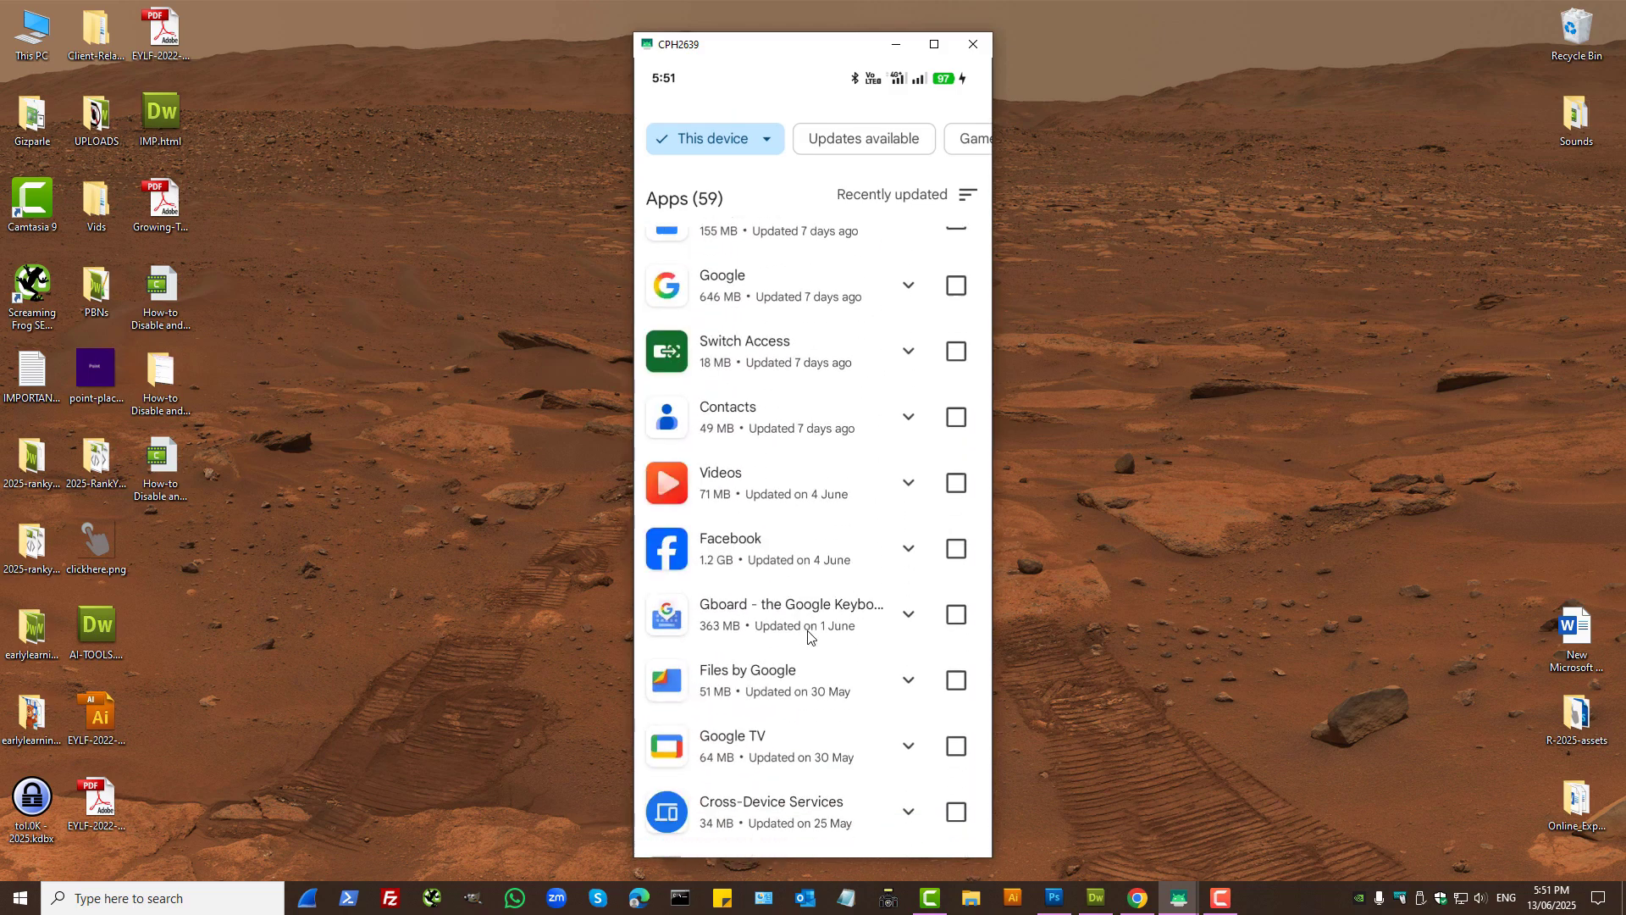
{"action": "scroll", "scroll_direction": "down", "scroll_amount": 3}
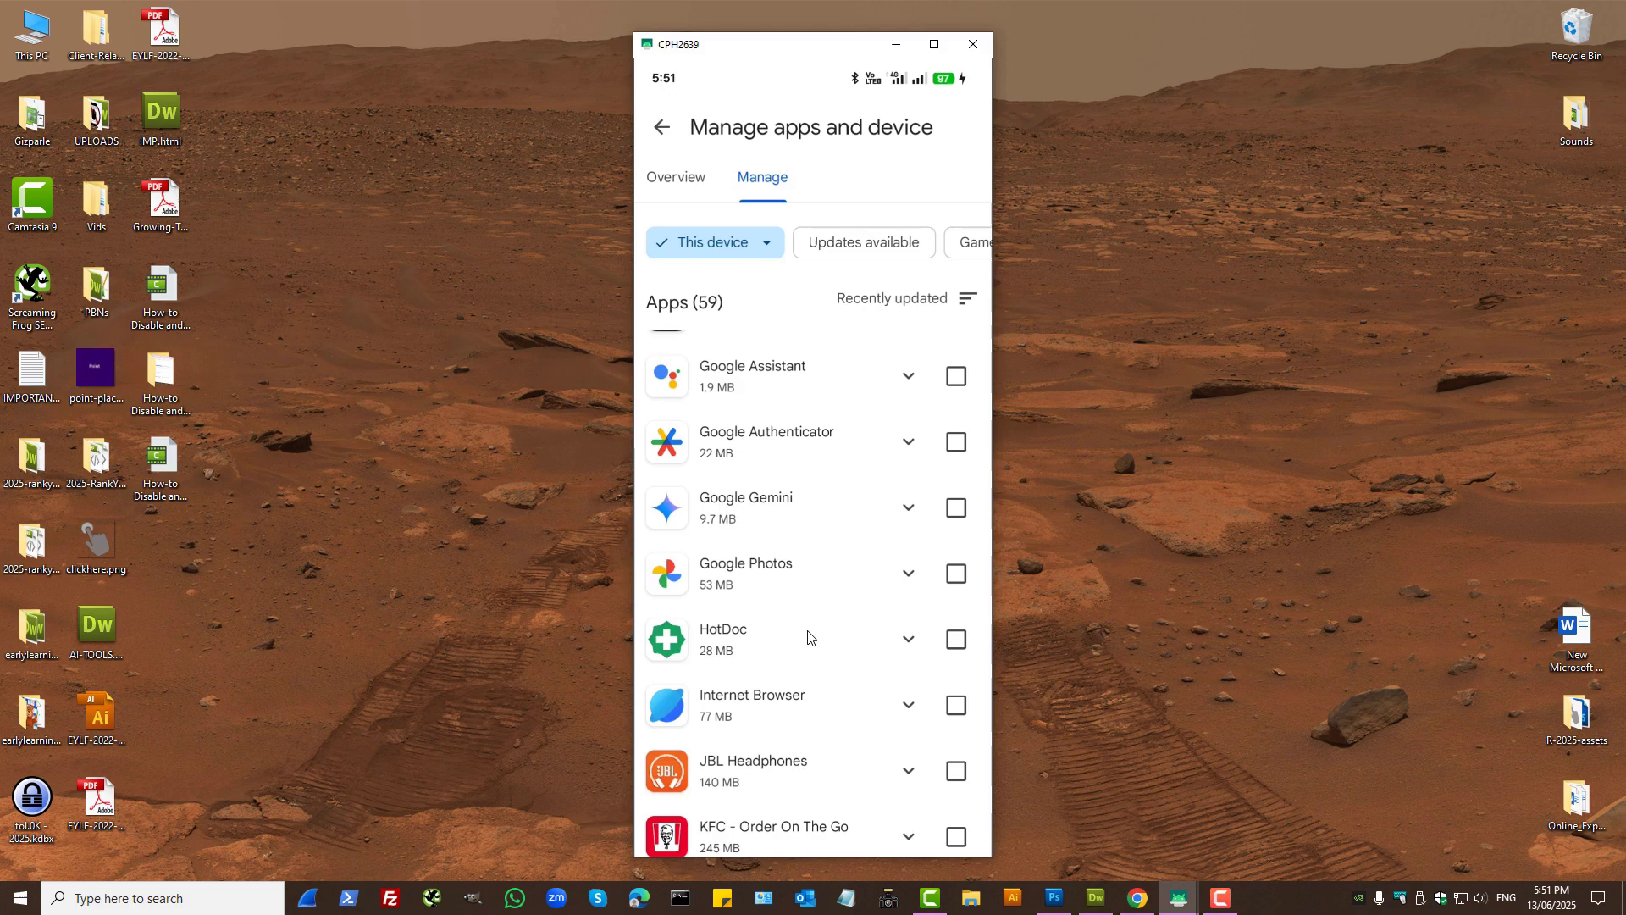
Step: Expand and collapse the What's new notes for Google Assistant and Google Gemini
{"action": "left_click", "coordinate": [906, 377]}
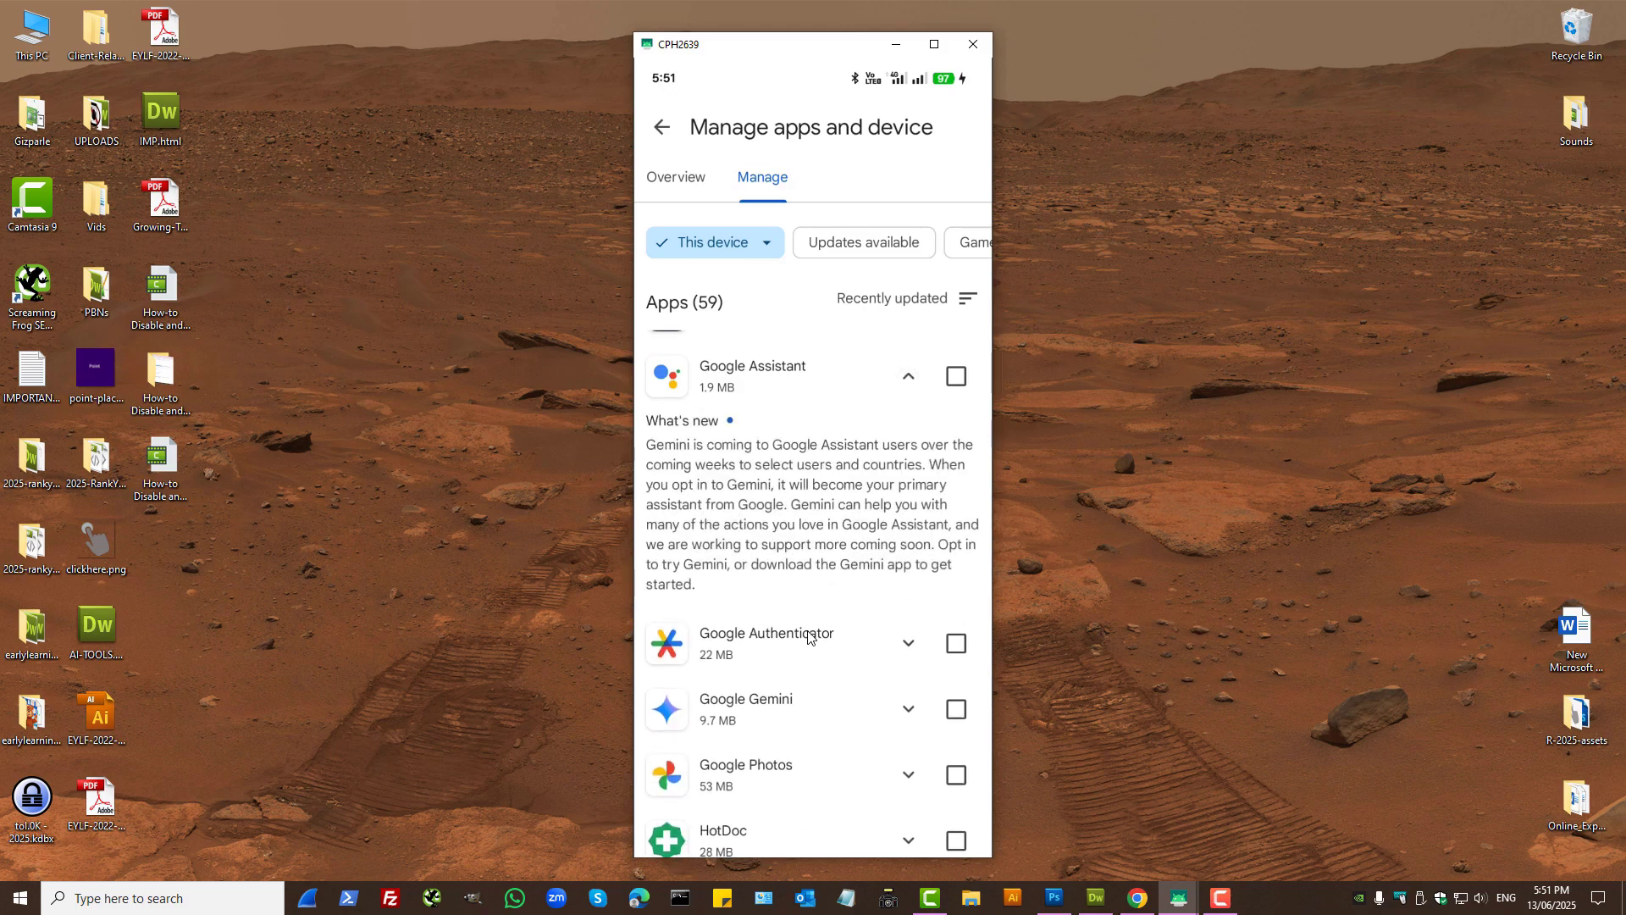
{"action": "left_click", "coordinate": [907, 376]}
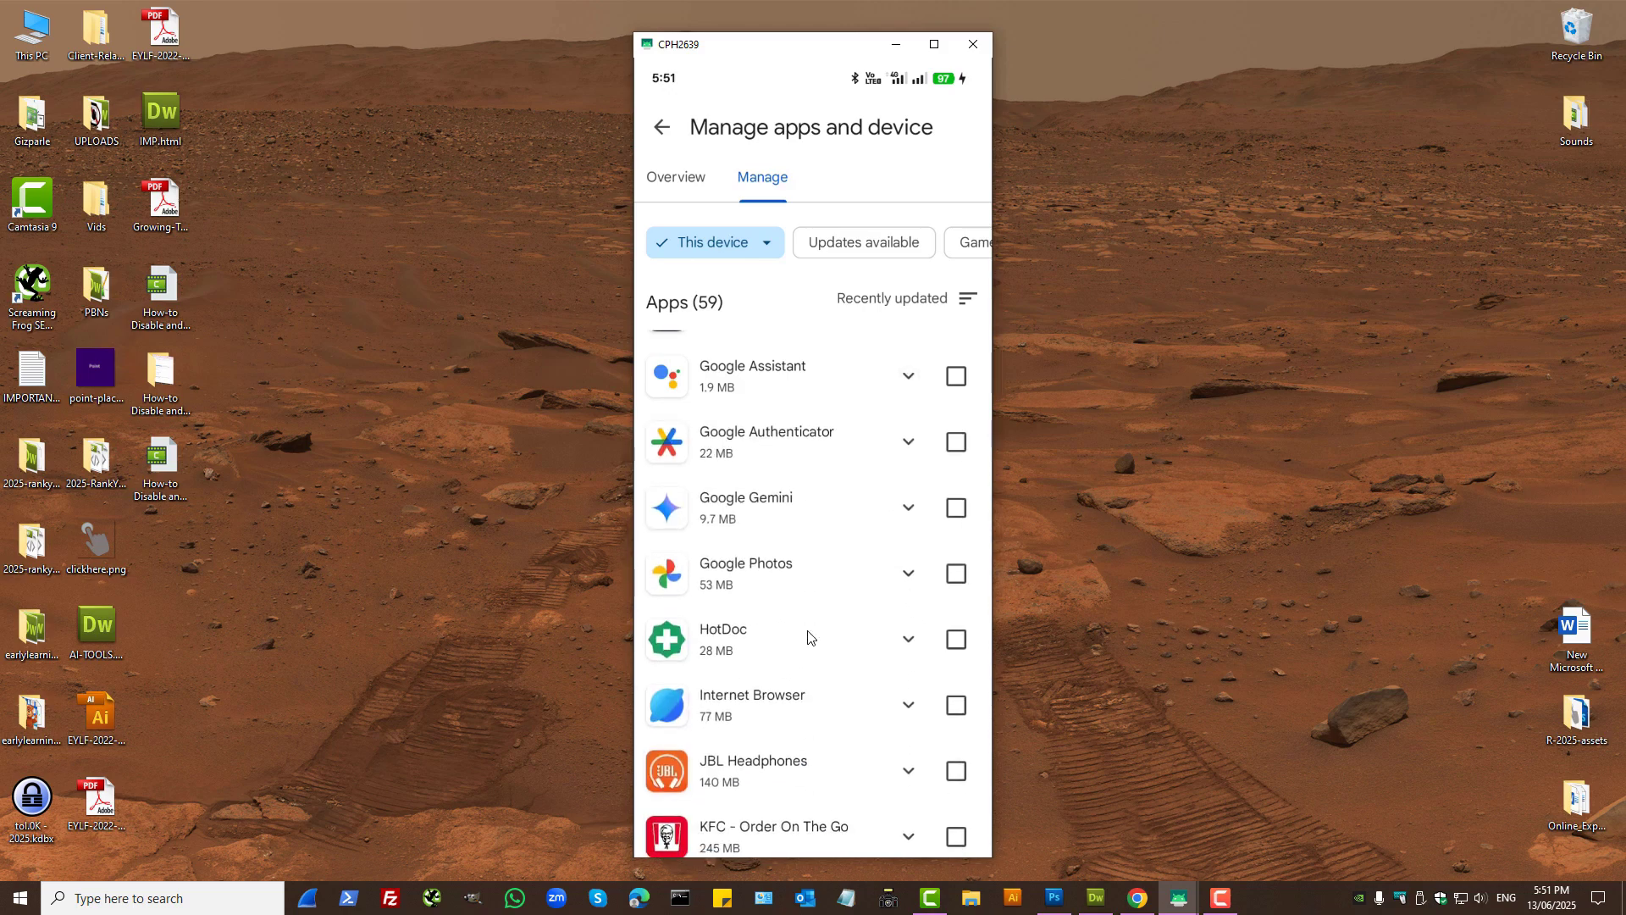
{"action": "left_click", "coordinate": [906, 507]}
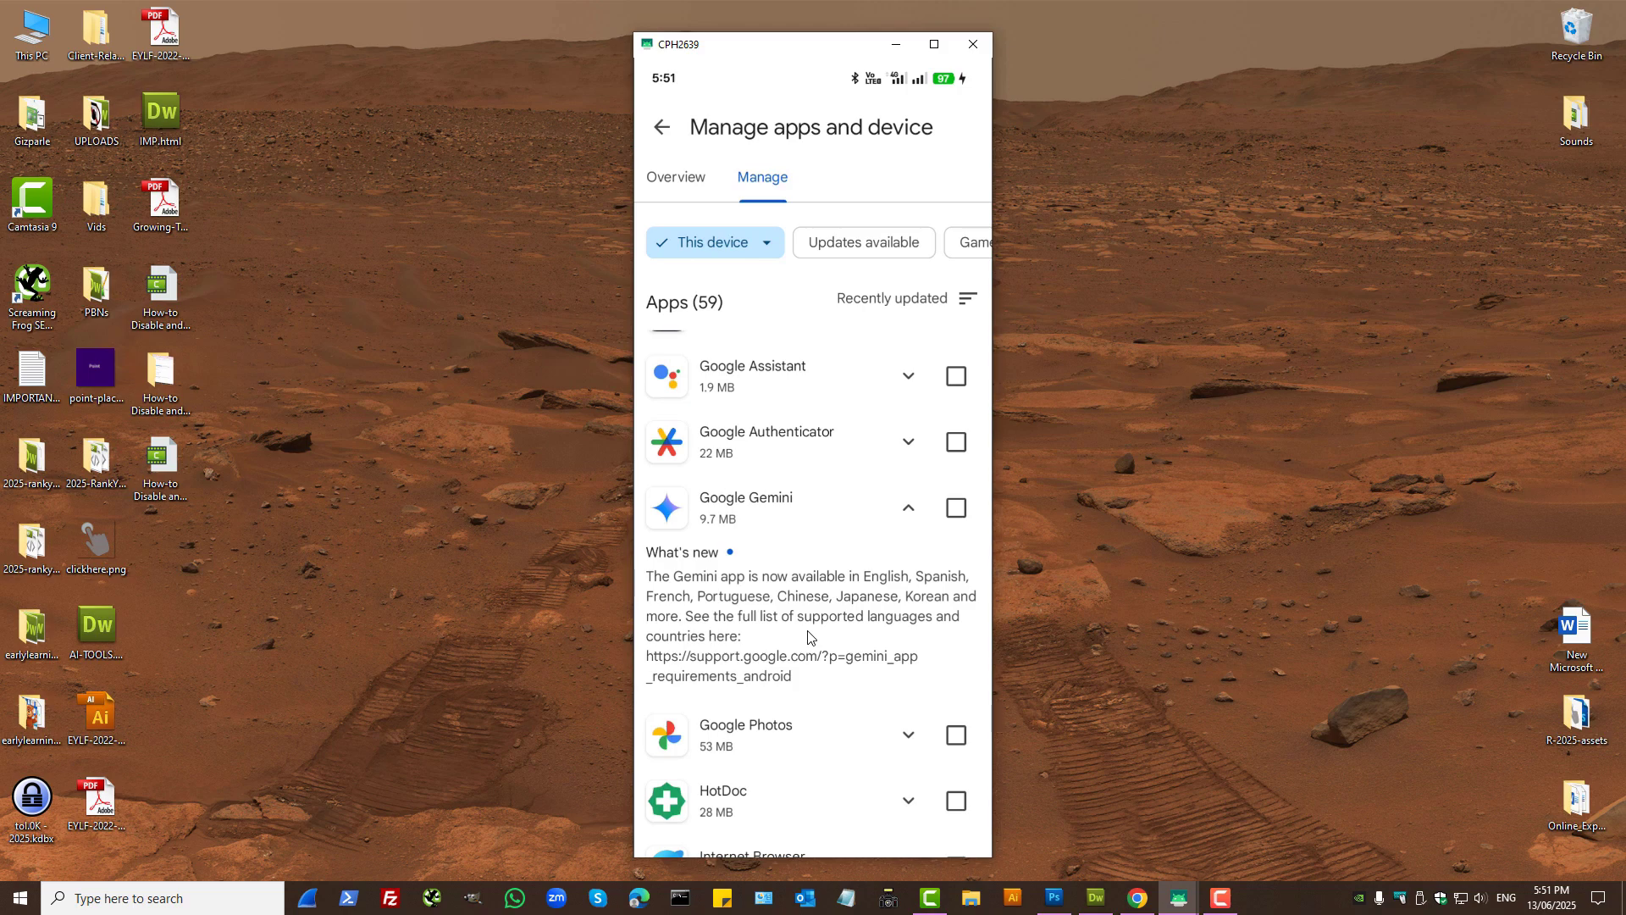
{"action": "left_click", "coordinate": [954, 508]}
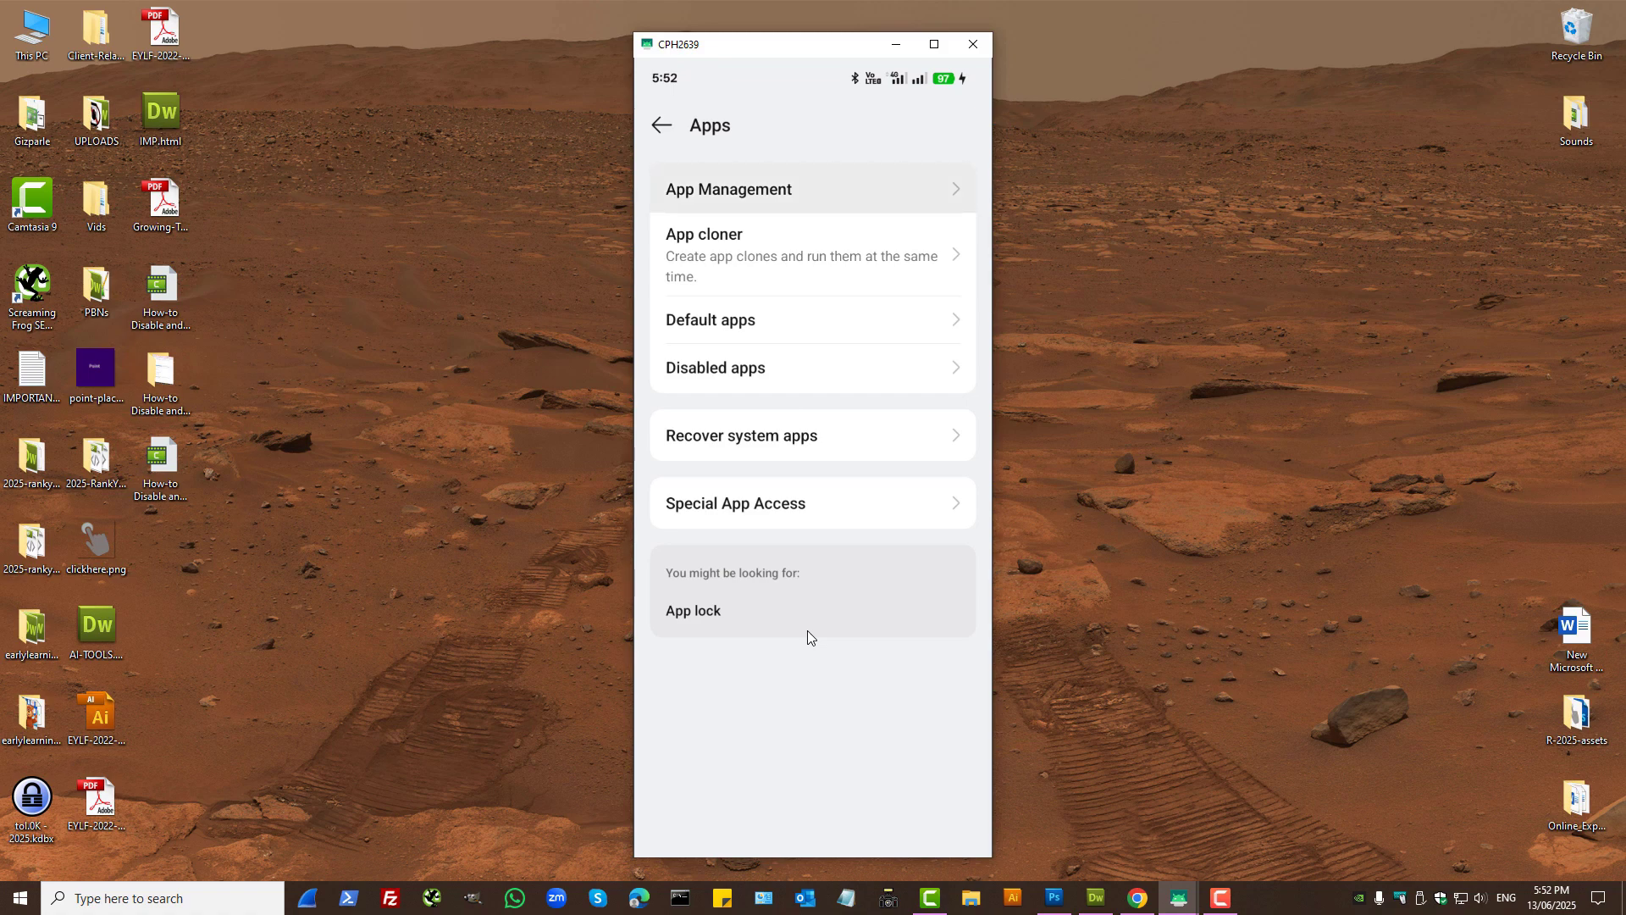
Step: Open App Management and scroll through the installed apps list
{"action": "left_click", "coordinate": [728, 188]}
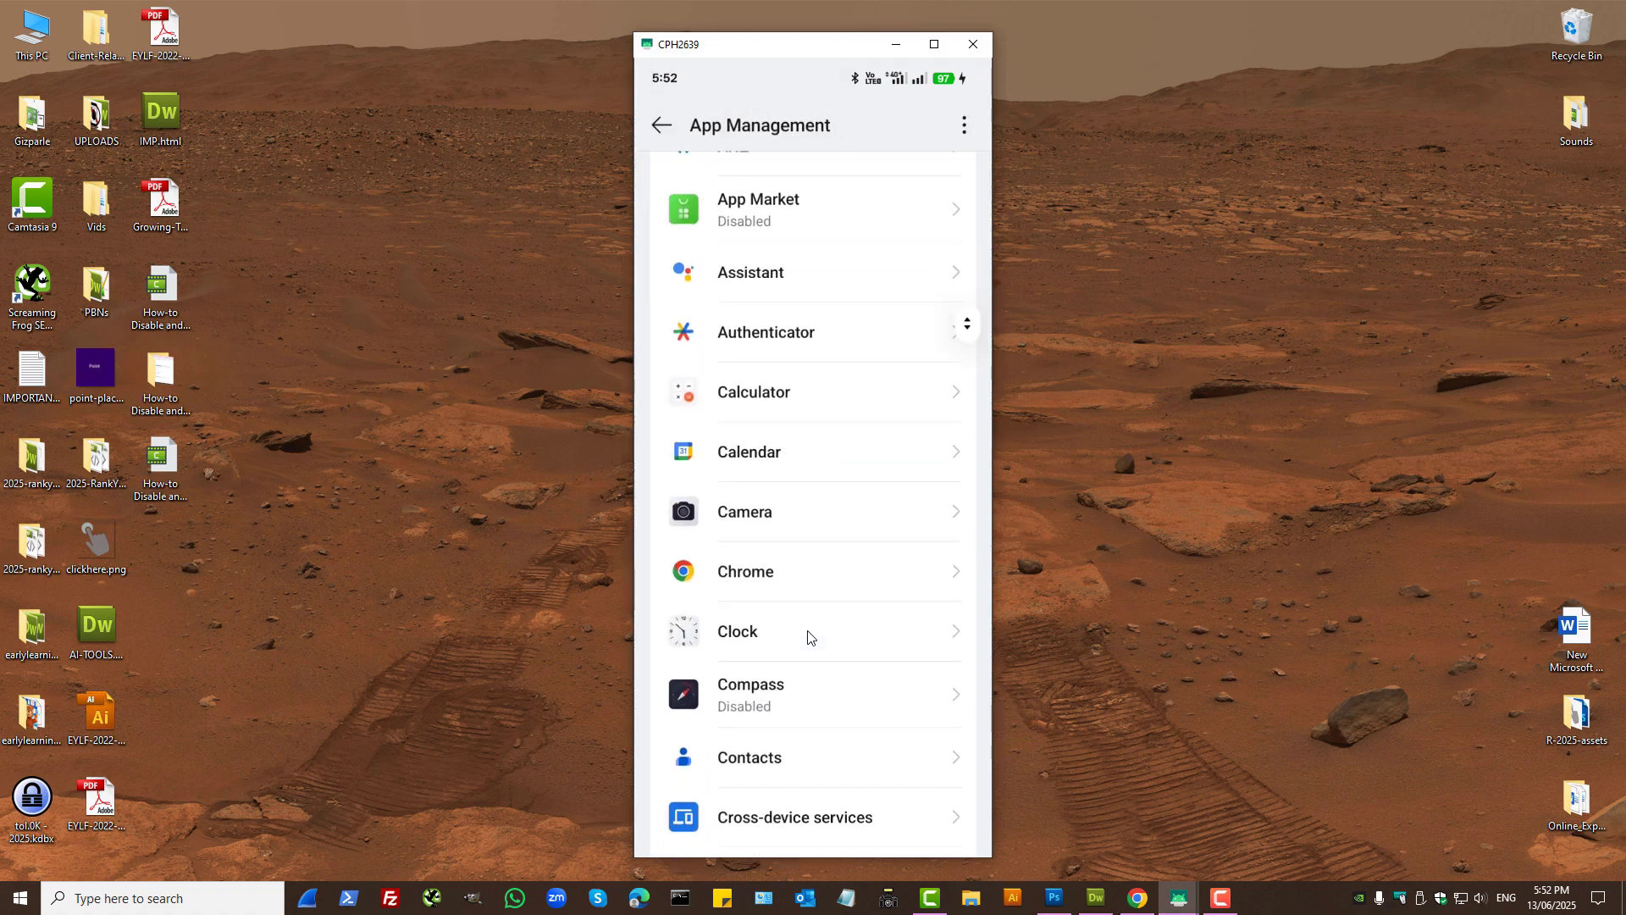
{"action": "scroll", "scroll_direction": "down", "scroll_amount": 3}
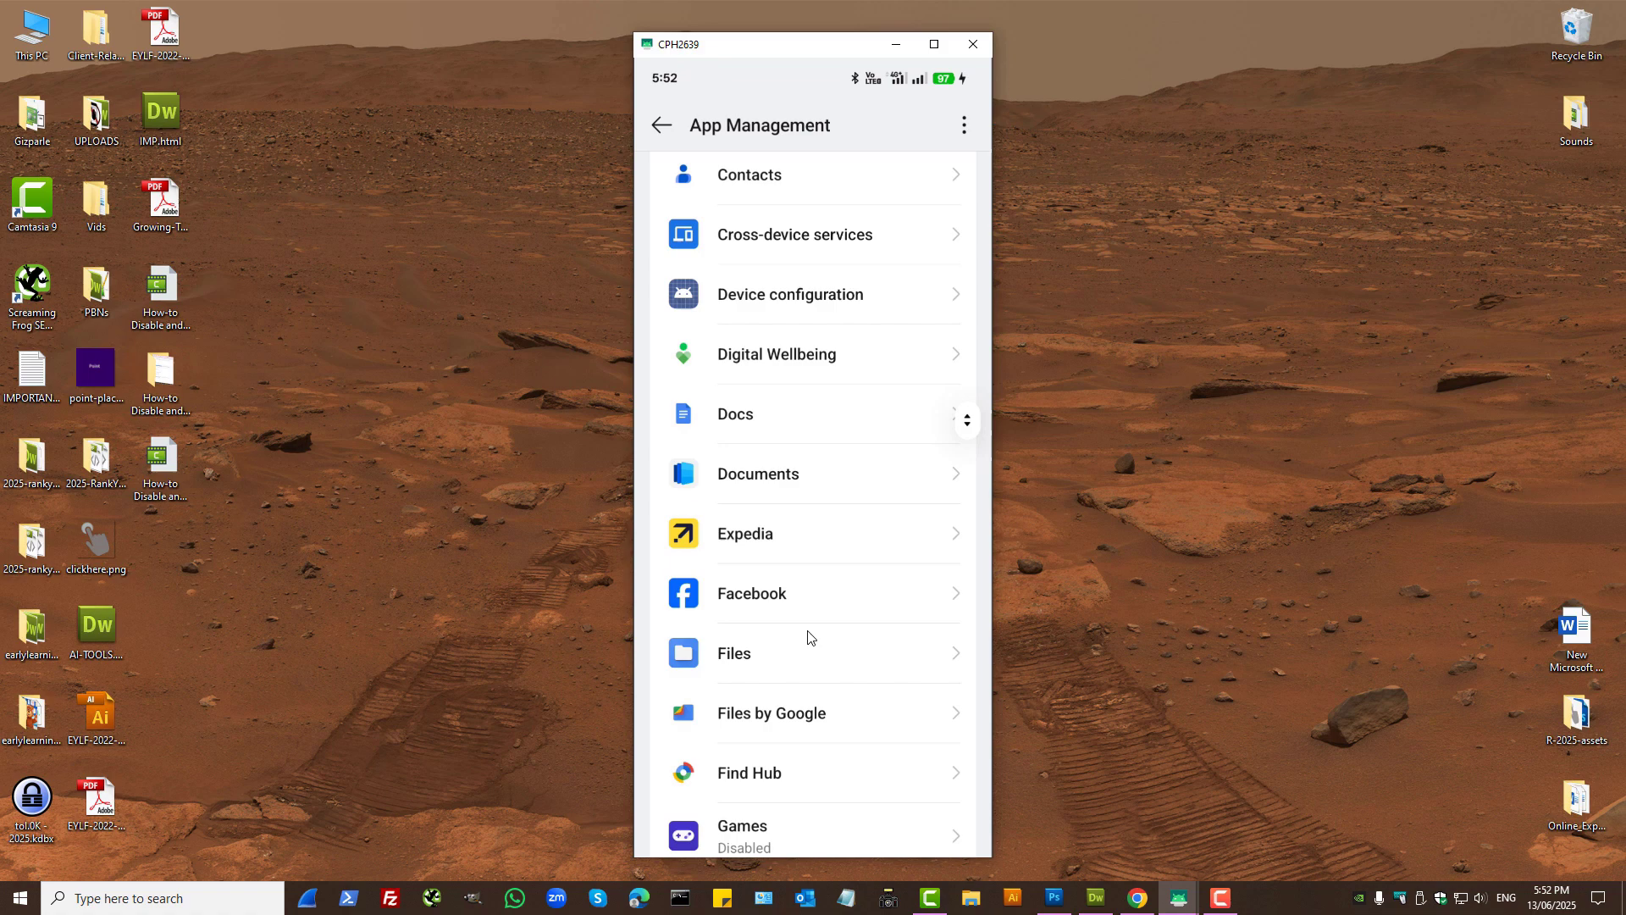
{"action": "scroll", "scroll_direction": "down", "scroll_amount": 3}
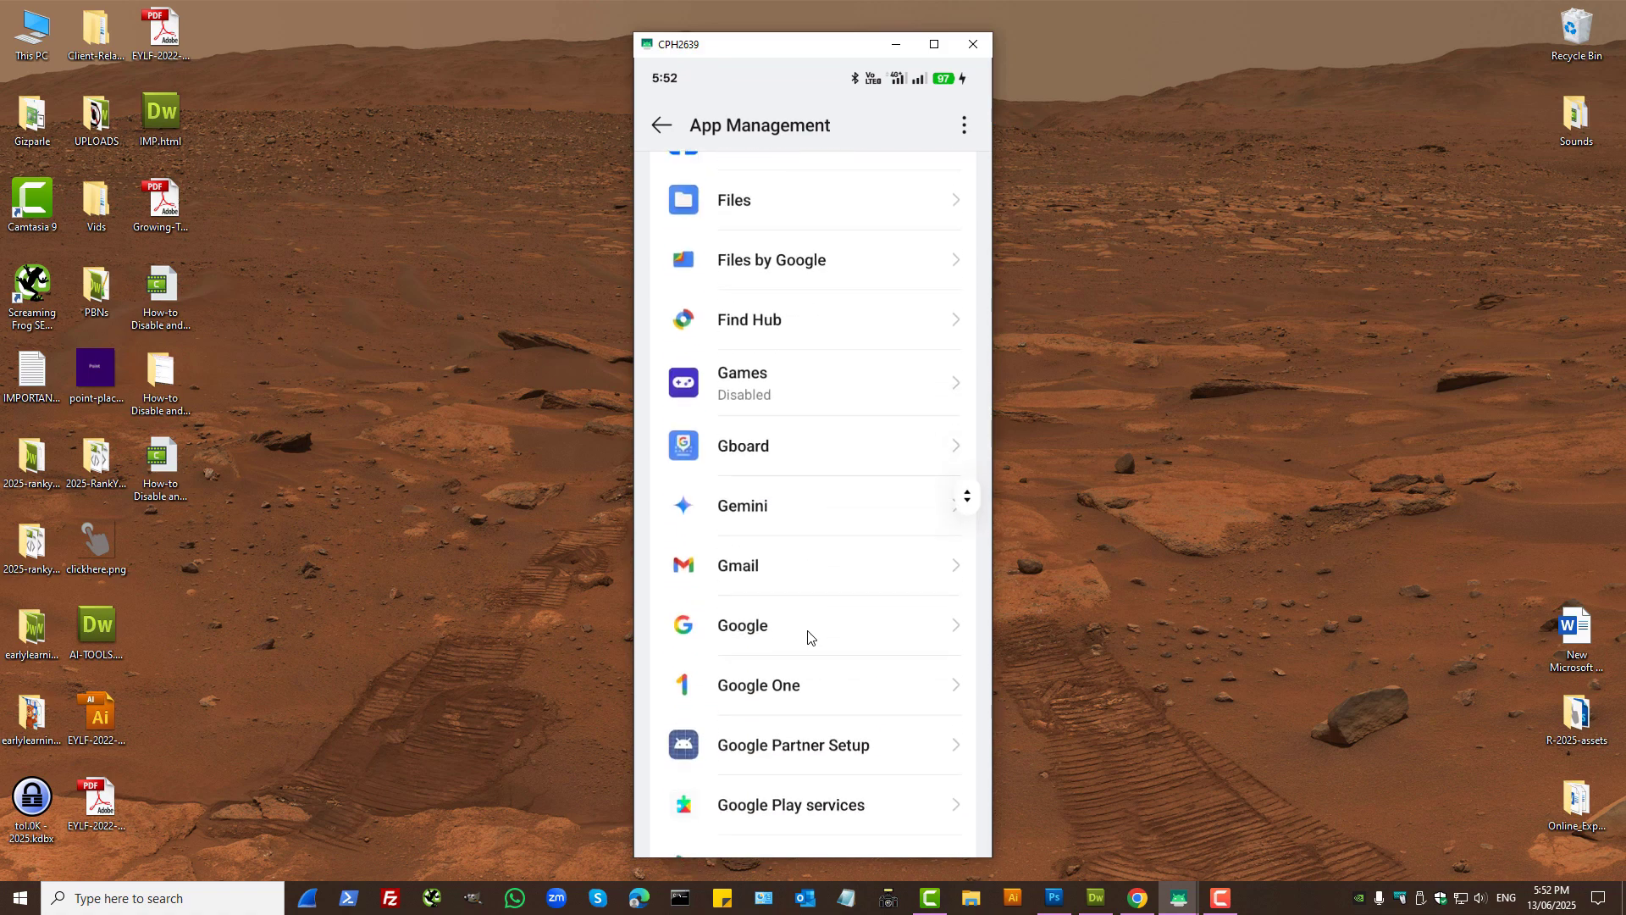
{"action": "scroll", "scroll_direction": "down", "scroll_amount": 3}
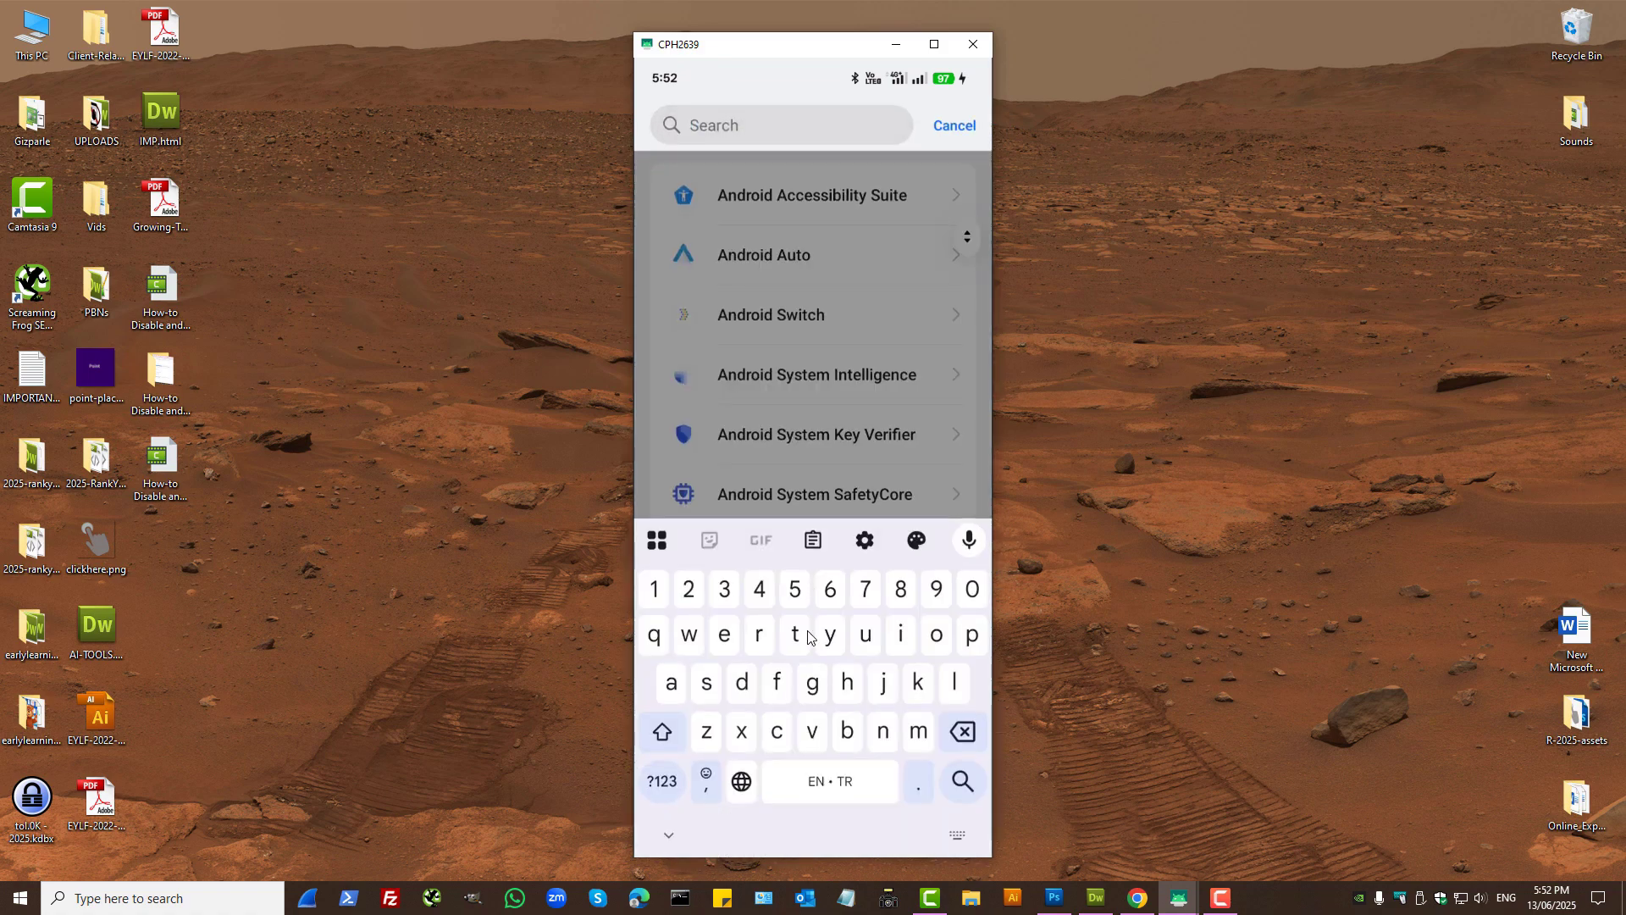
Step: Search 'assi', view the Assistant app's info page, then return toward the main Settings list
{"action": "type", "text": "assi"}
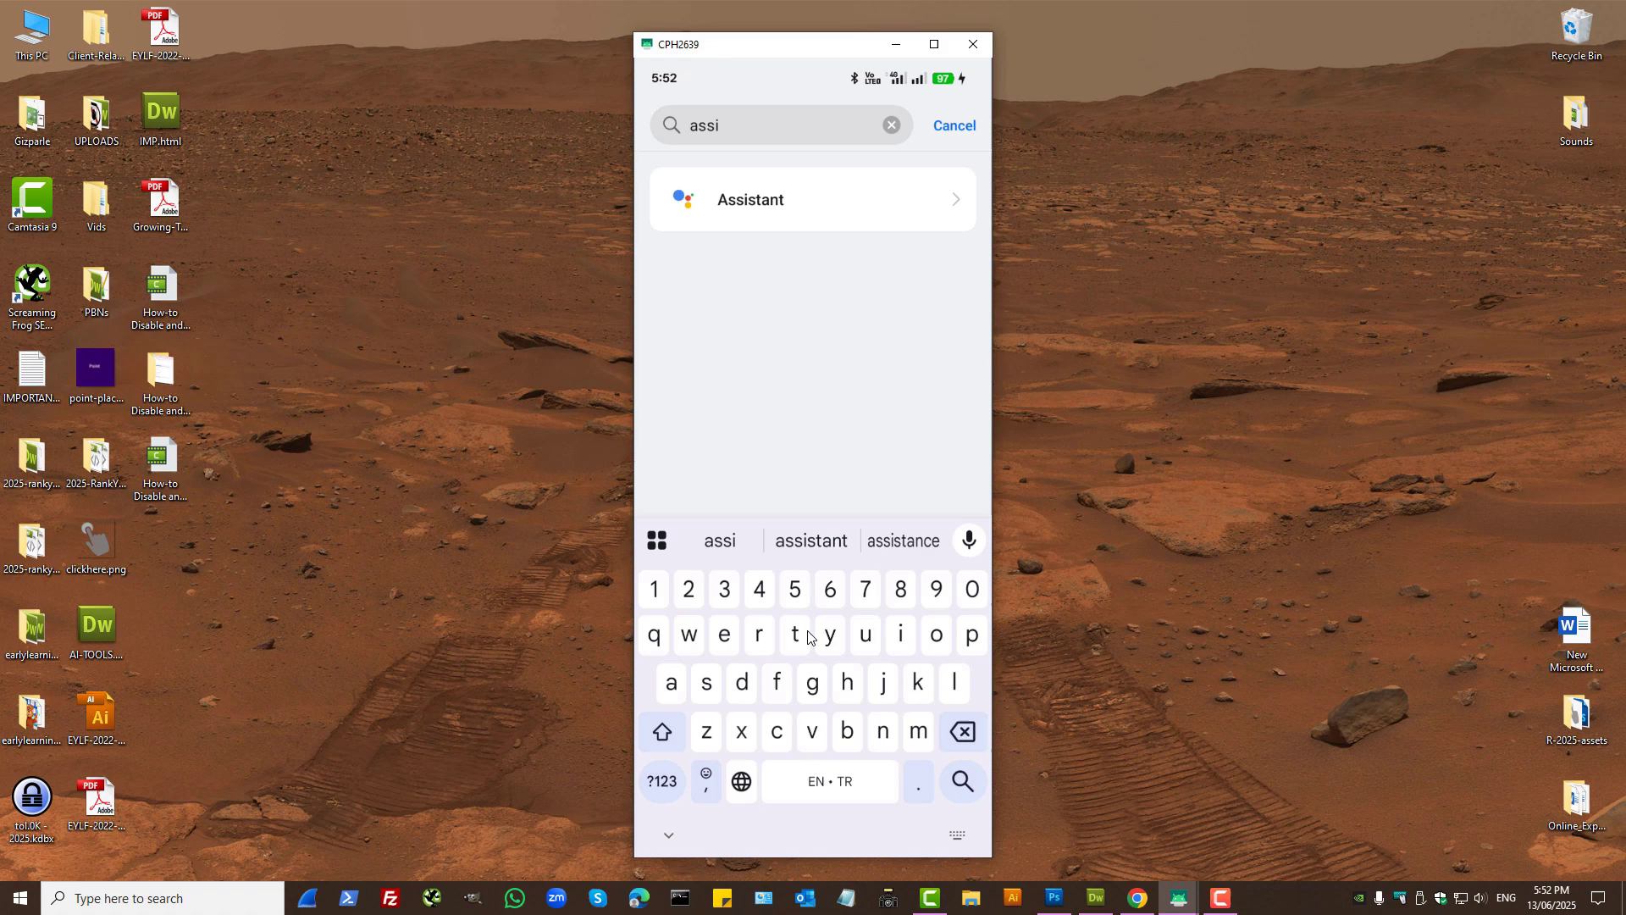
{"action": "left_click", "coordinate": [811, 200]}
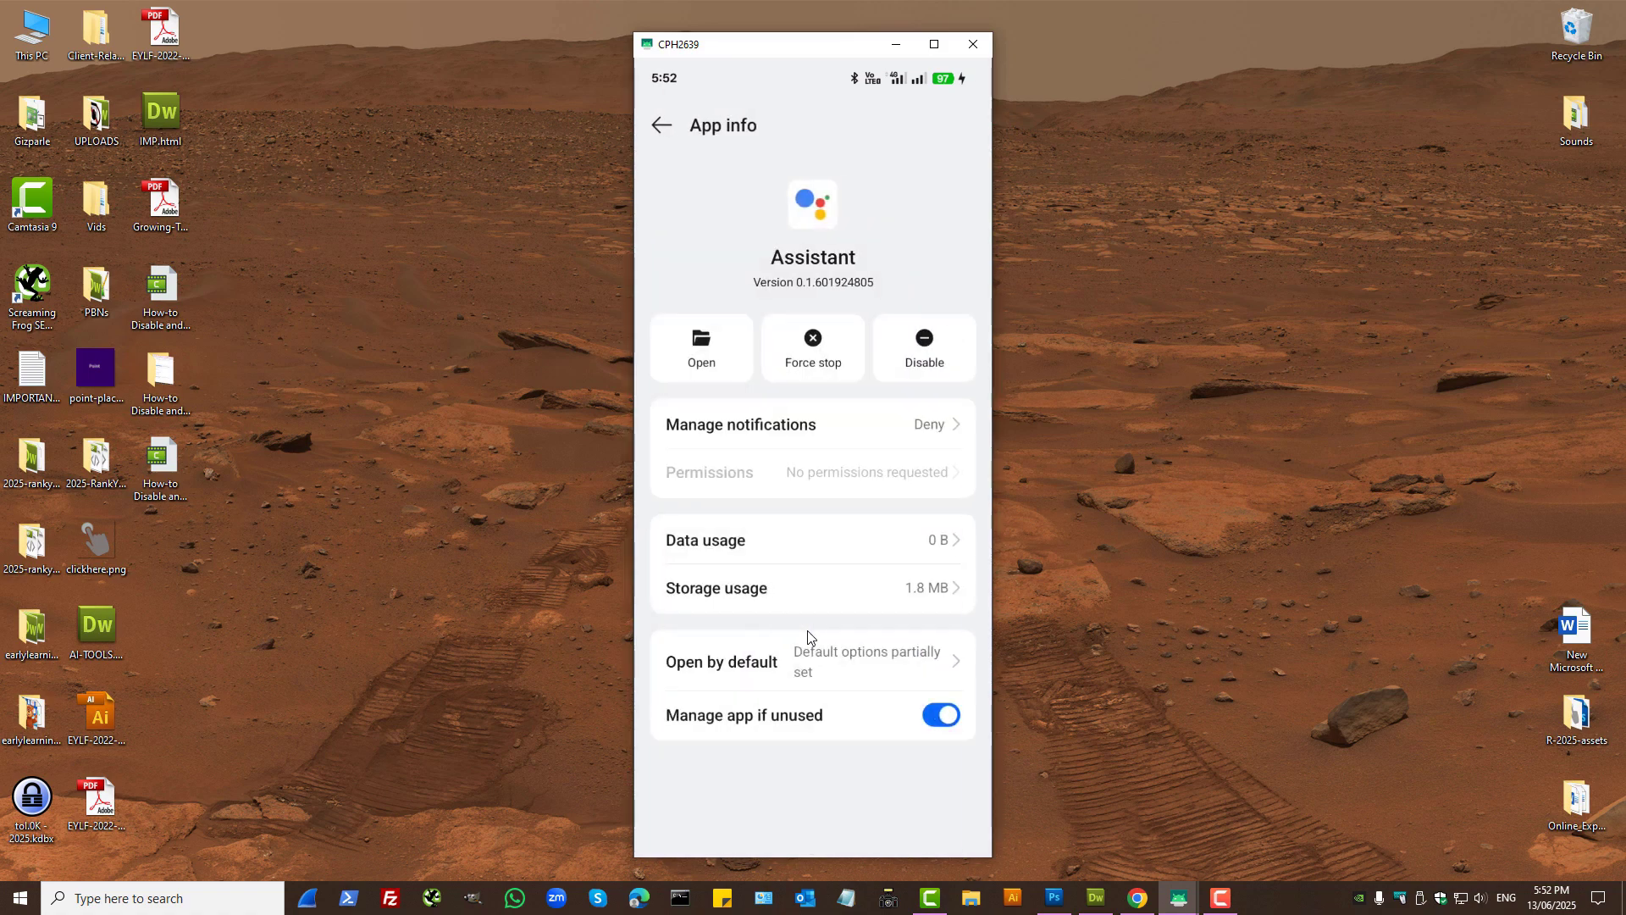
{"action": "left_click", "coordinate": [661, 124]}
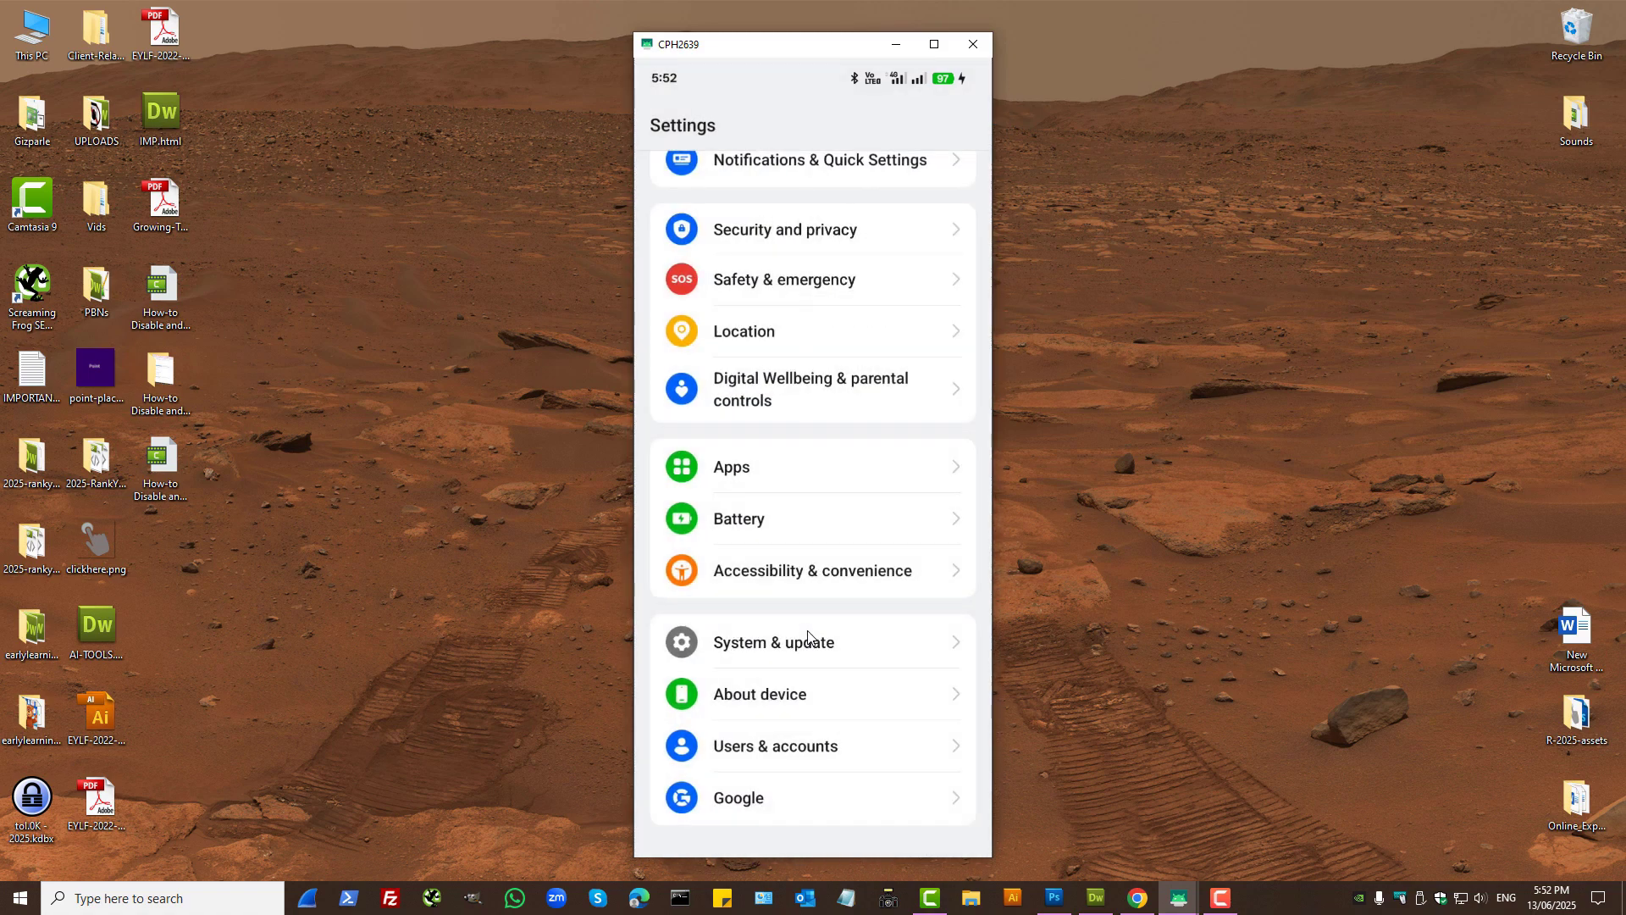
Step: Go into Google settings, Google services, and switch to All services
{"action": "left_click", "coordinate": [803, 798]}
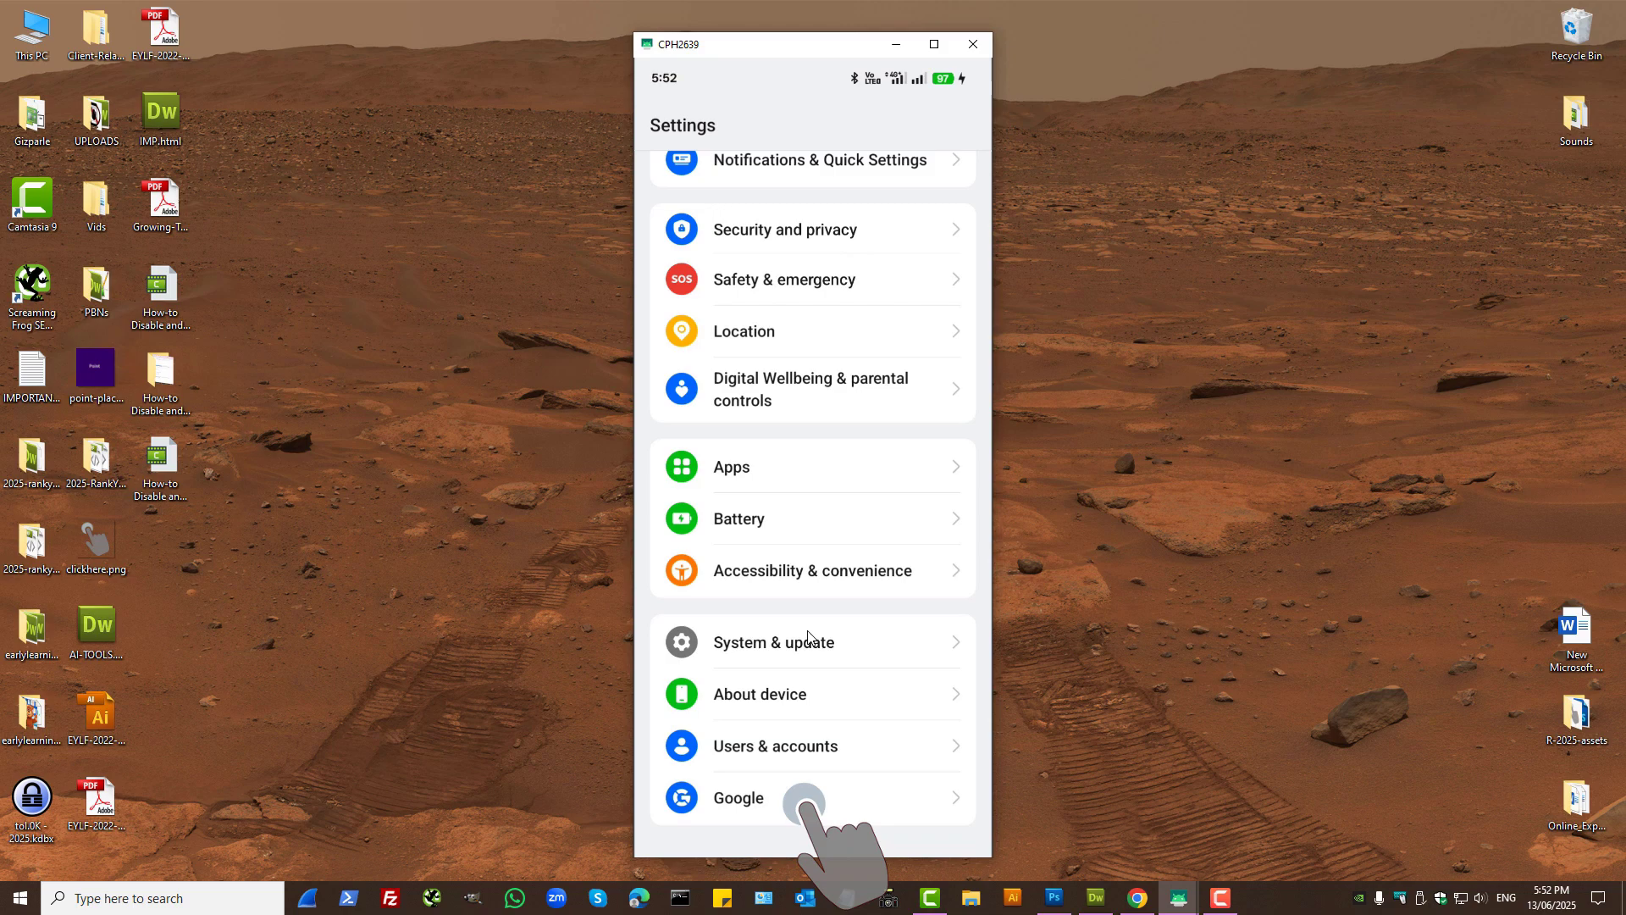
{"action": "left_click", "coordinate": [737, 798]}
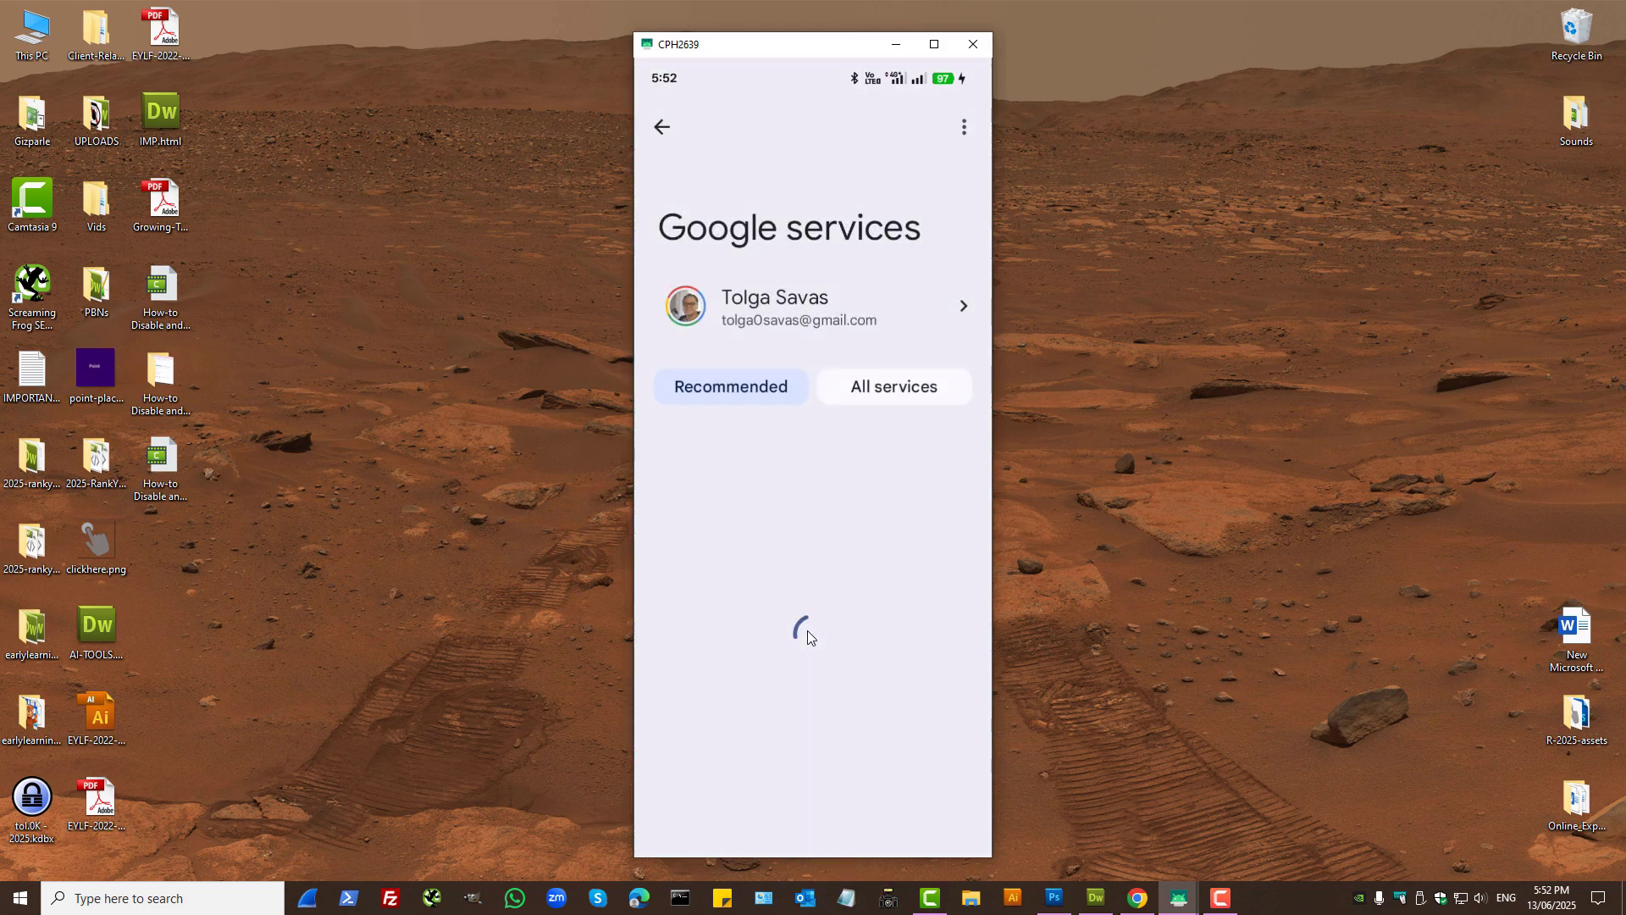
{"action": "left_click", "coordinate": [893, 386]}
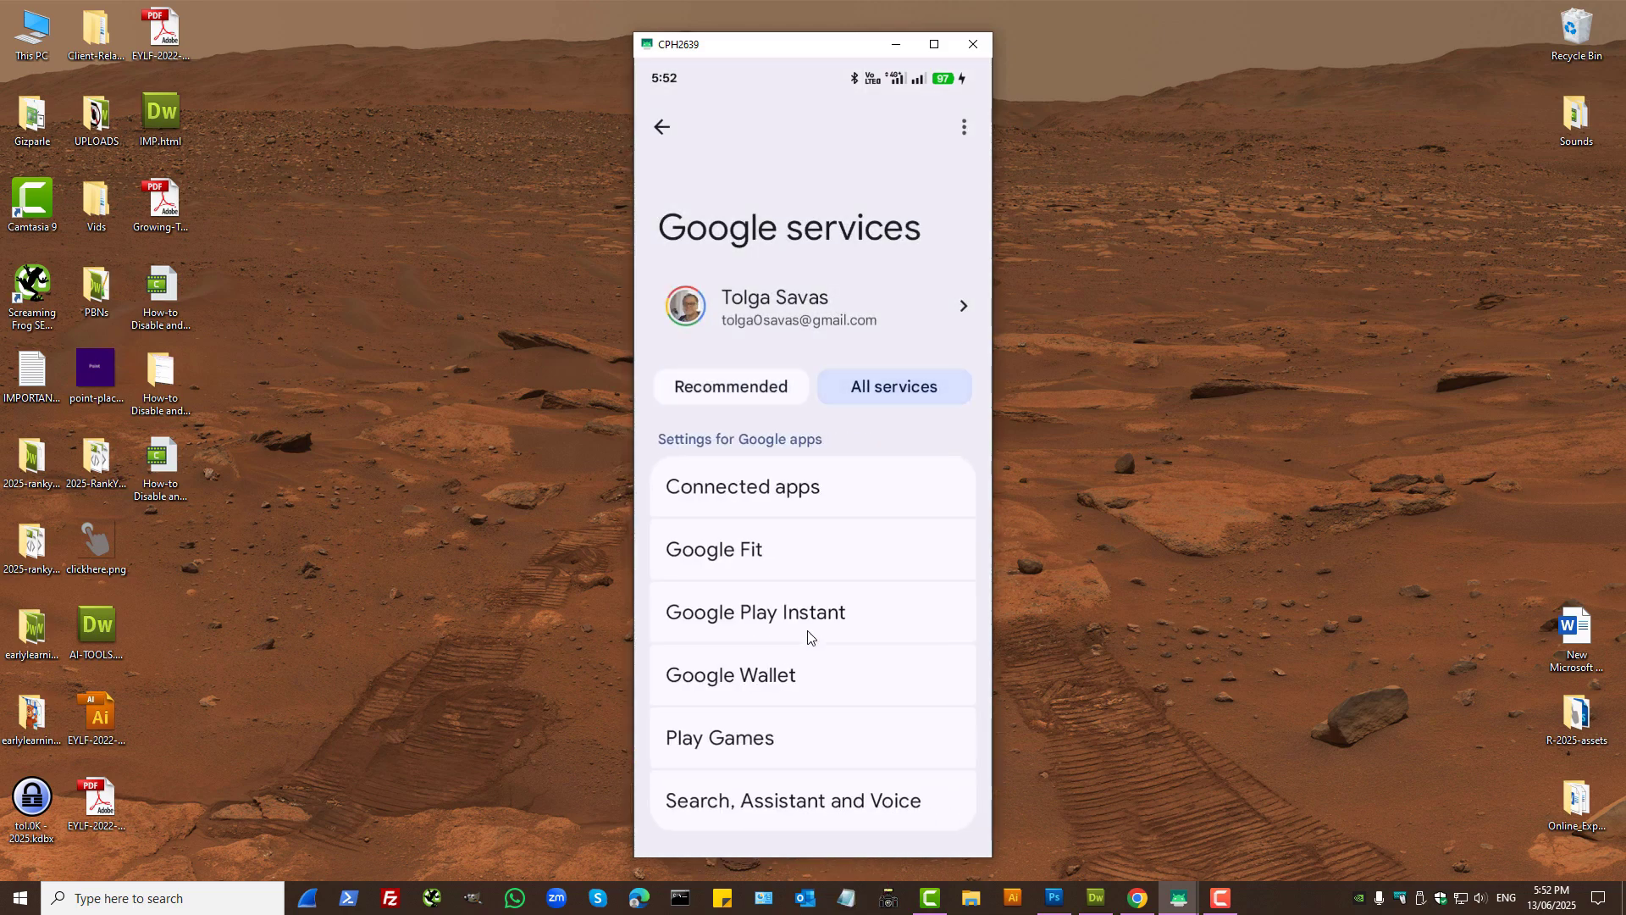
{"action": "scroll", "scroll_direction": "down", "scroll_amount": 3}
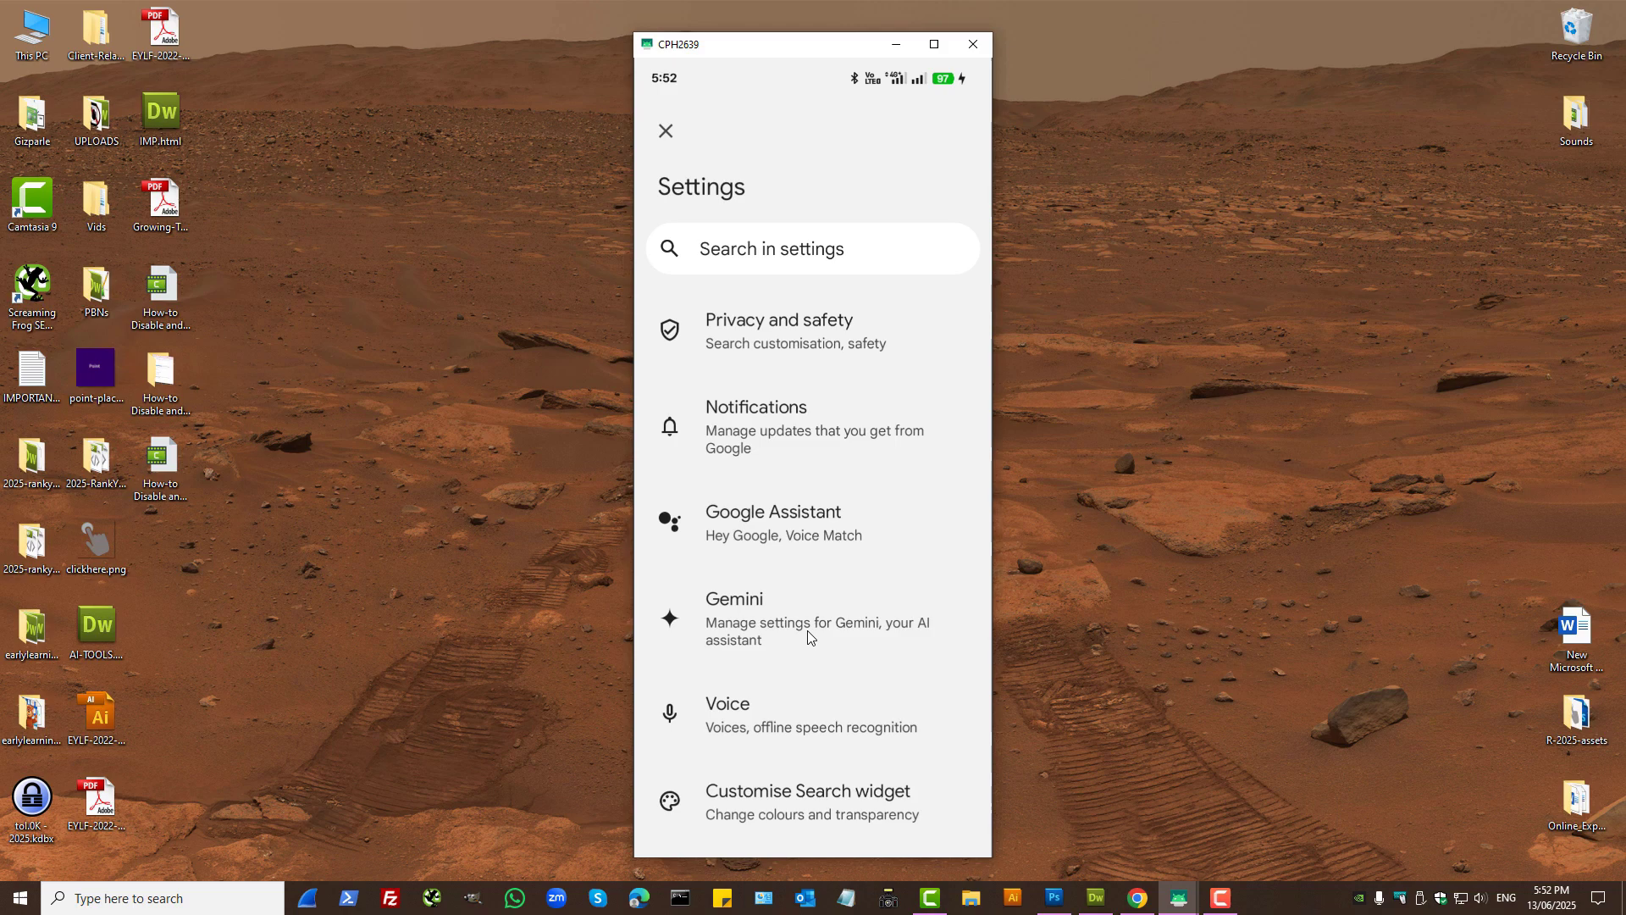
Step: Open Google Assistant from Search, Assistant and Voice, dismissing the Gemini switch prompt to reach Assistant settings
{"action": "left_click", "coordinate": [733, 611]}
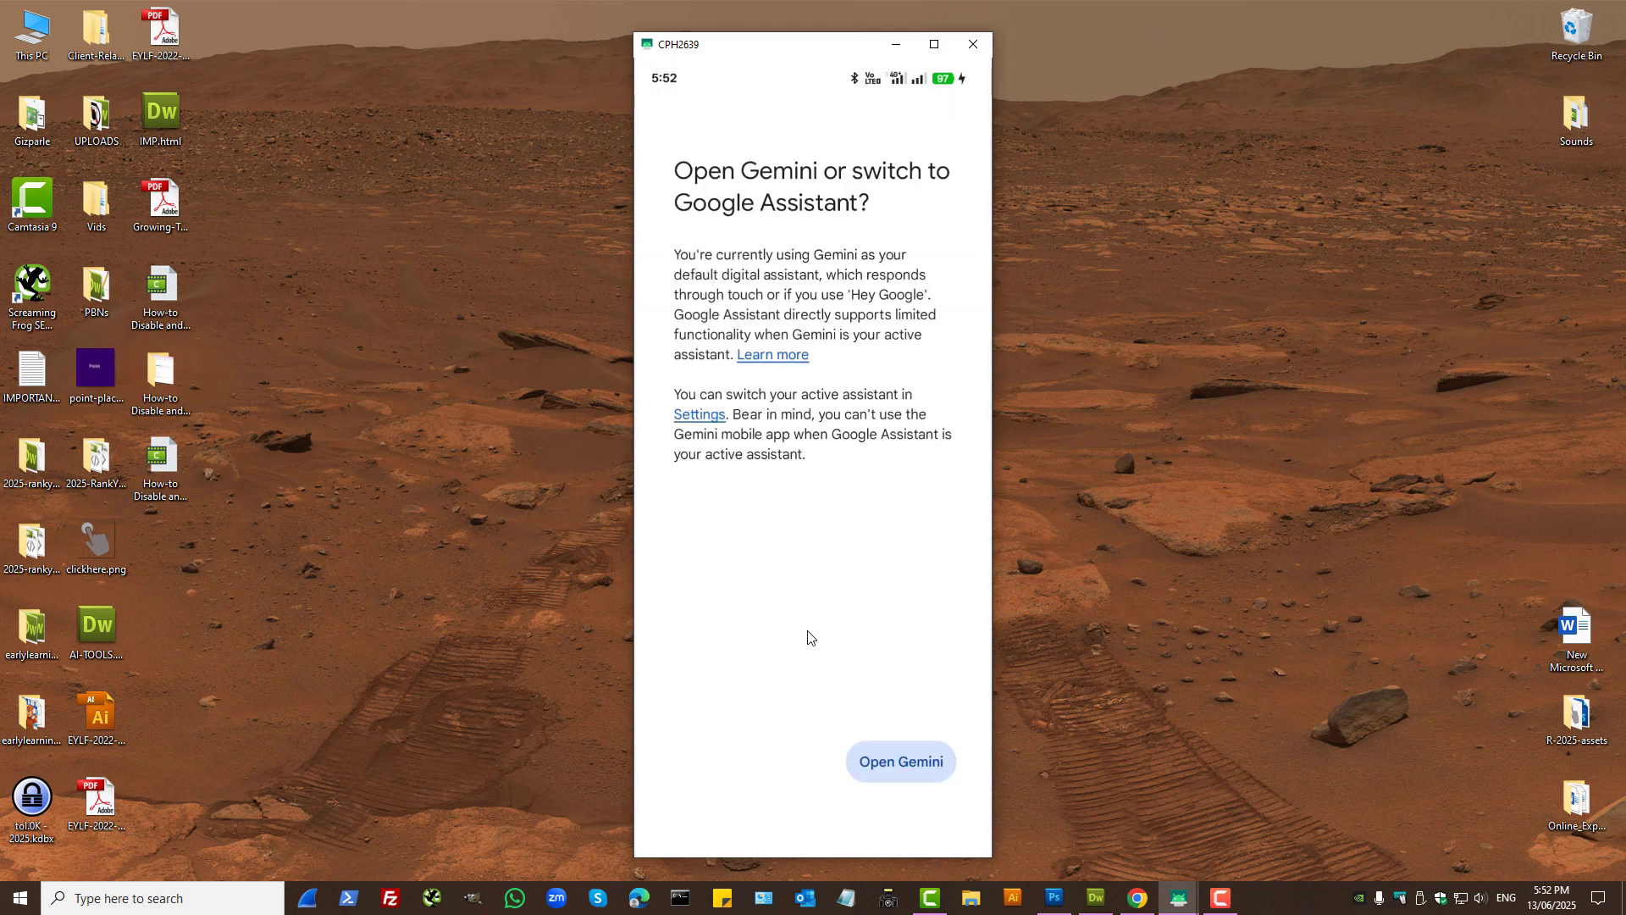
{"action": "left_click", "coordinate": [899, 761]}
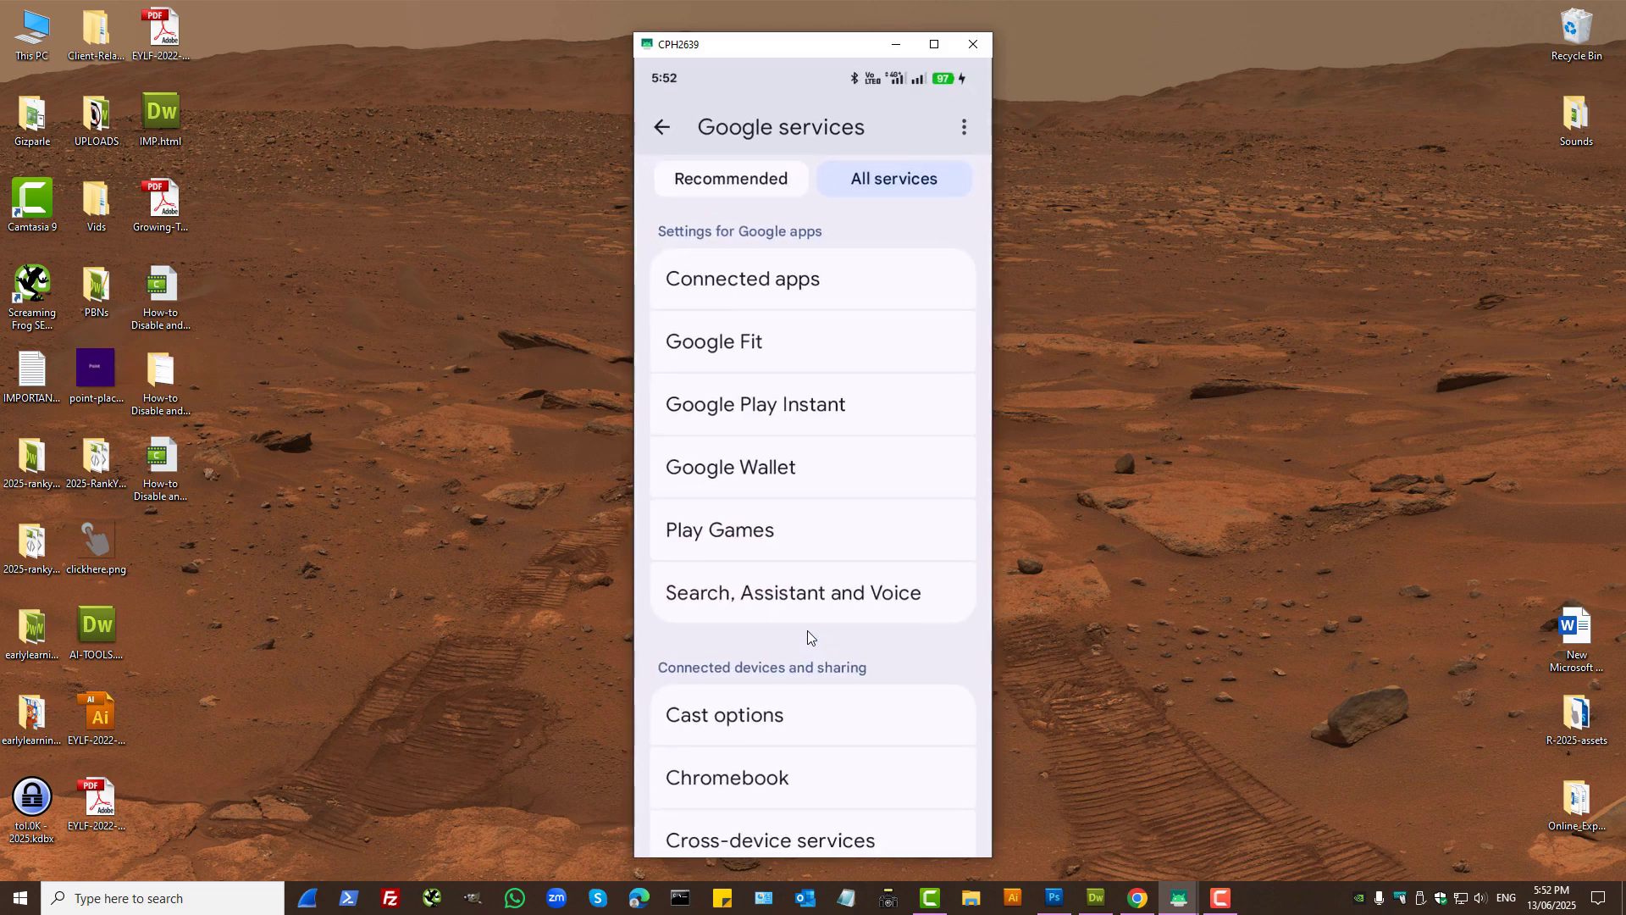
{"action": "left_click", "coordinate": [661, 127]}
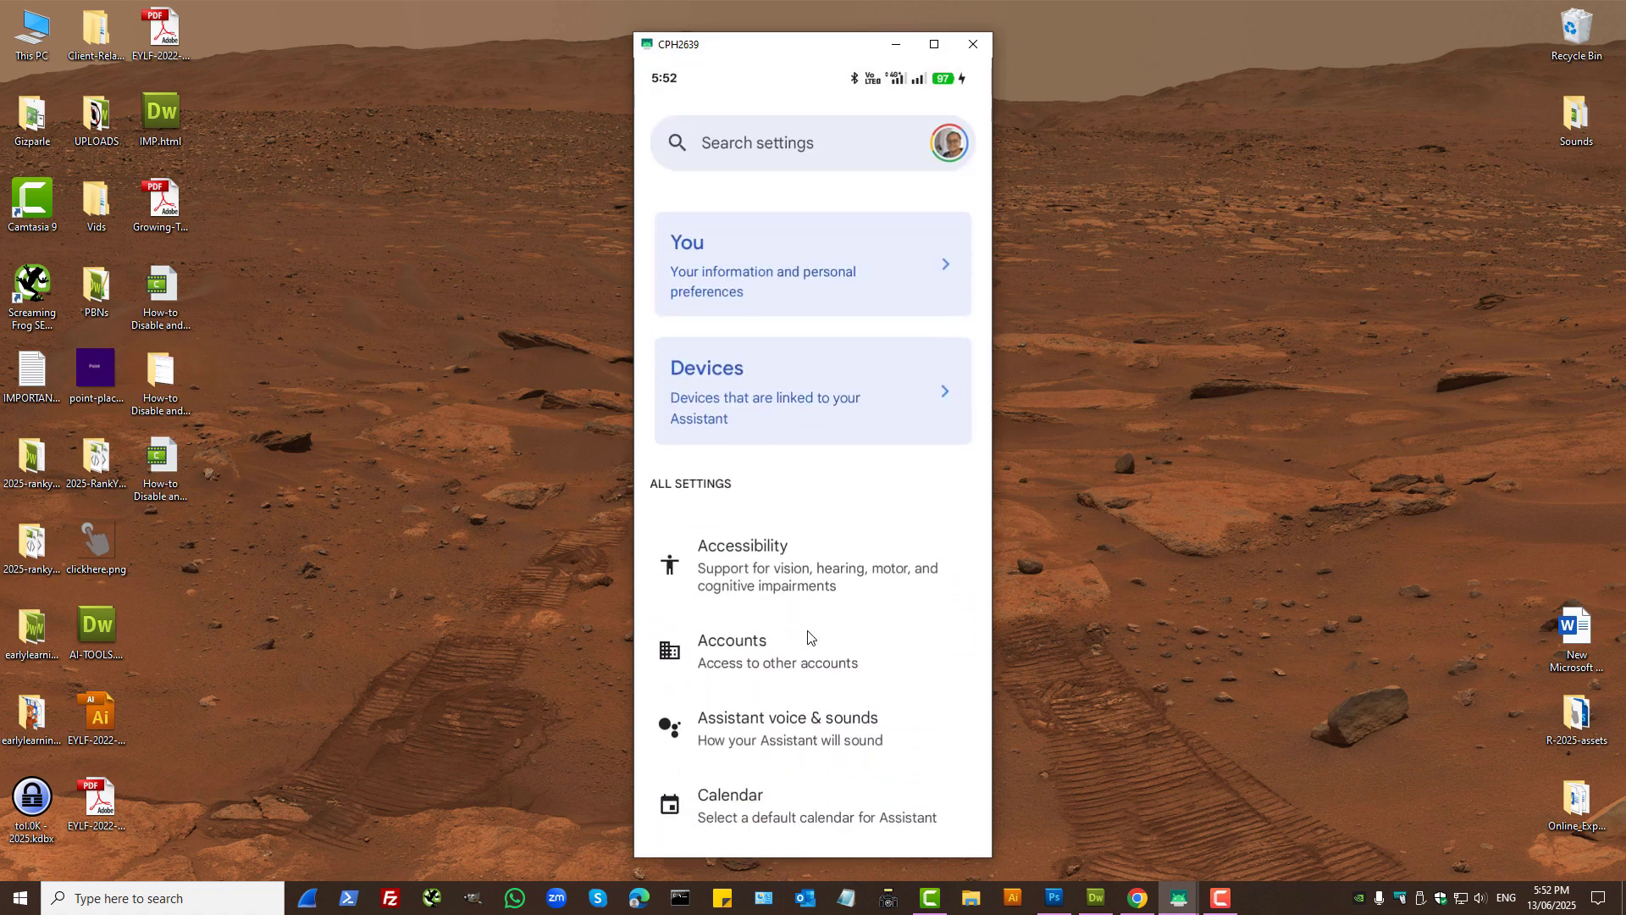
{"action": "scroll", "scroll_direction": "down", "scroll_amount": 3}
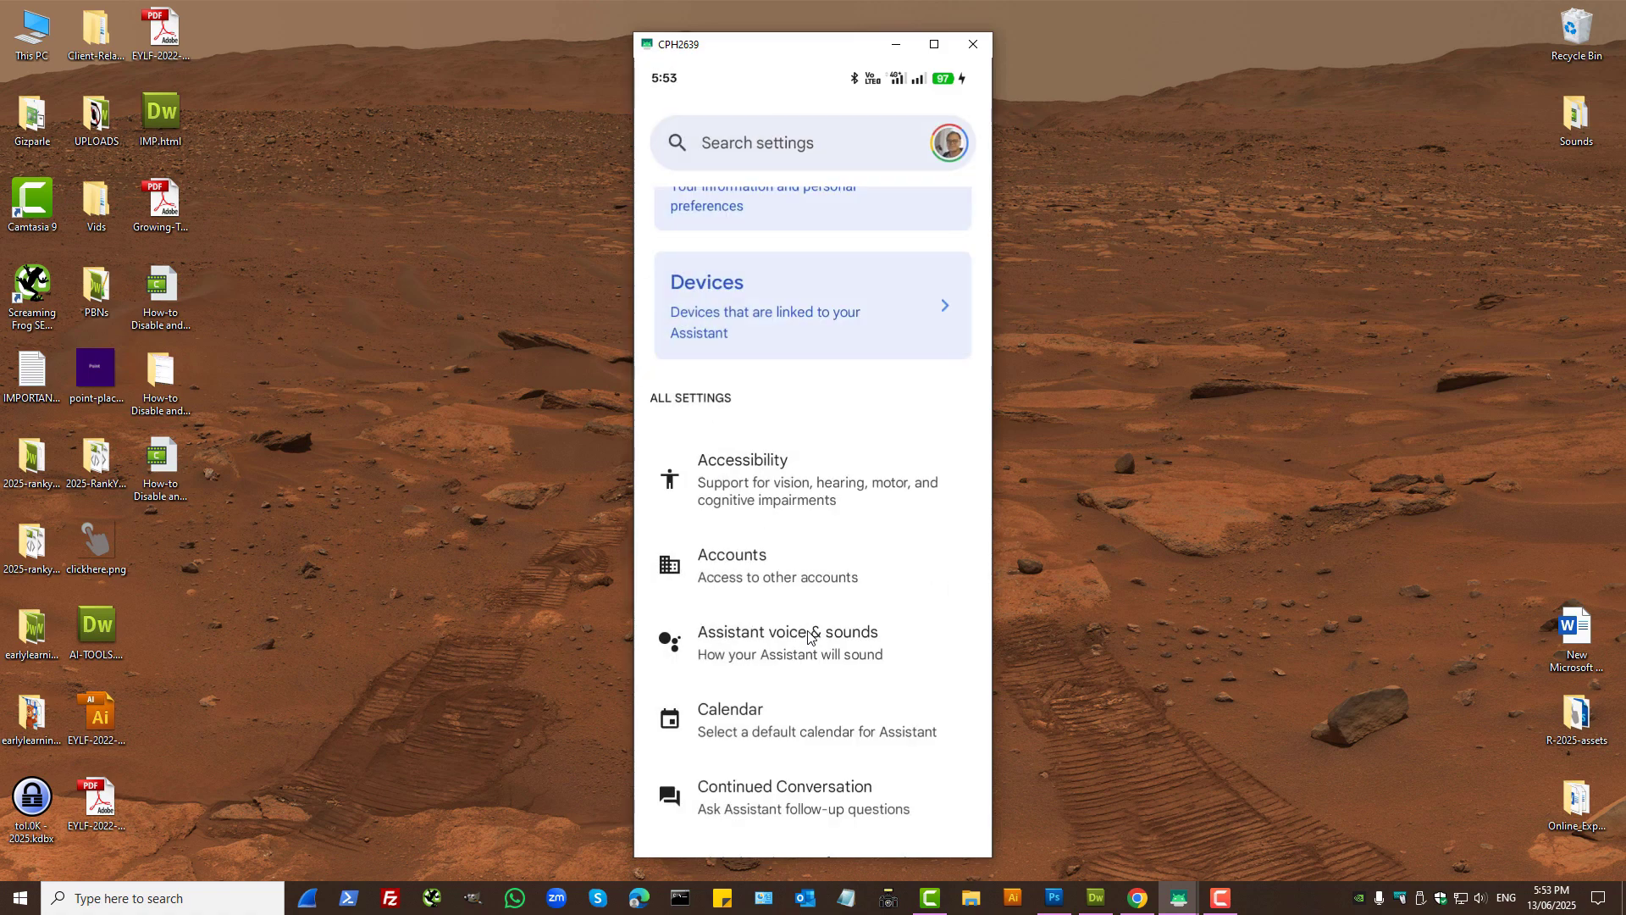
{"action": "mouse_move", "coordinate": [1096, 584]}
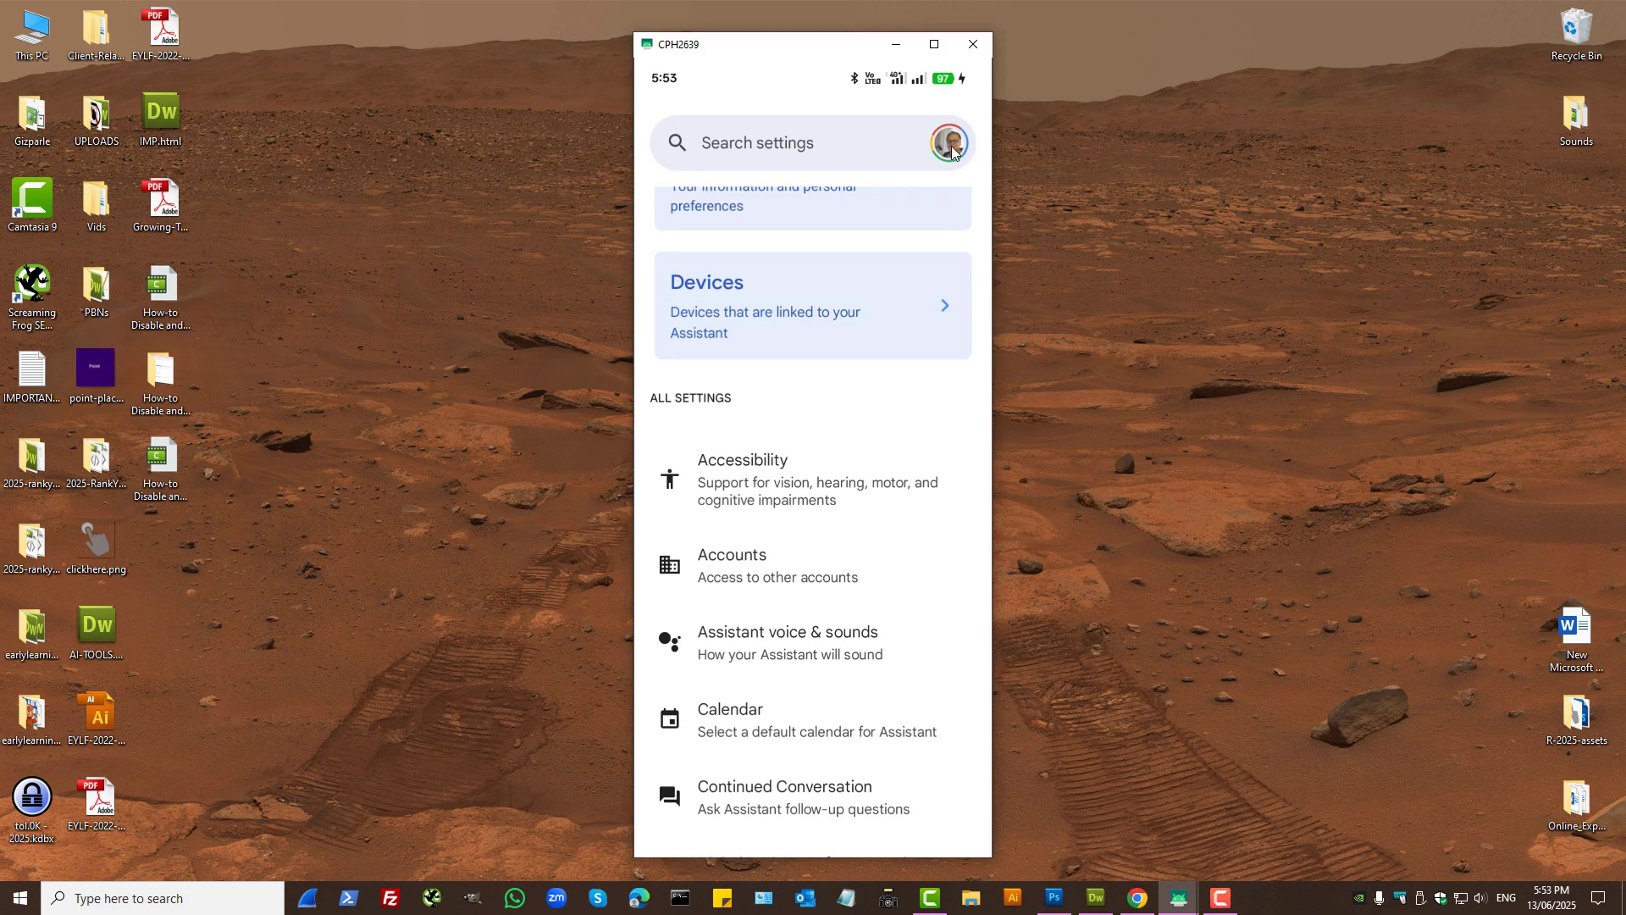
{"action": "mouse_move", "coordinate": [1140, 330]}
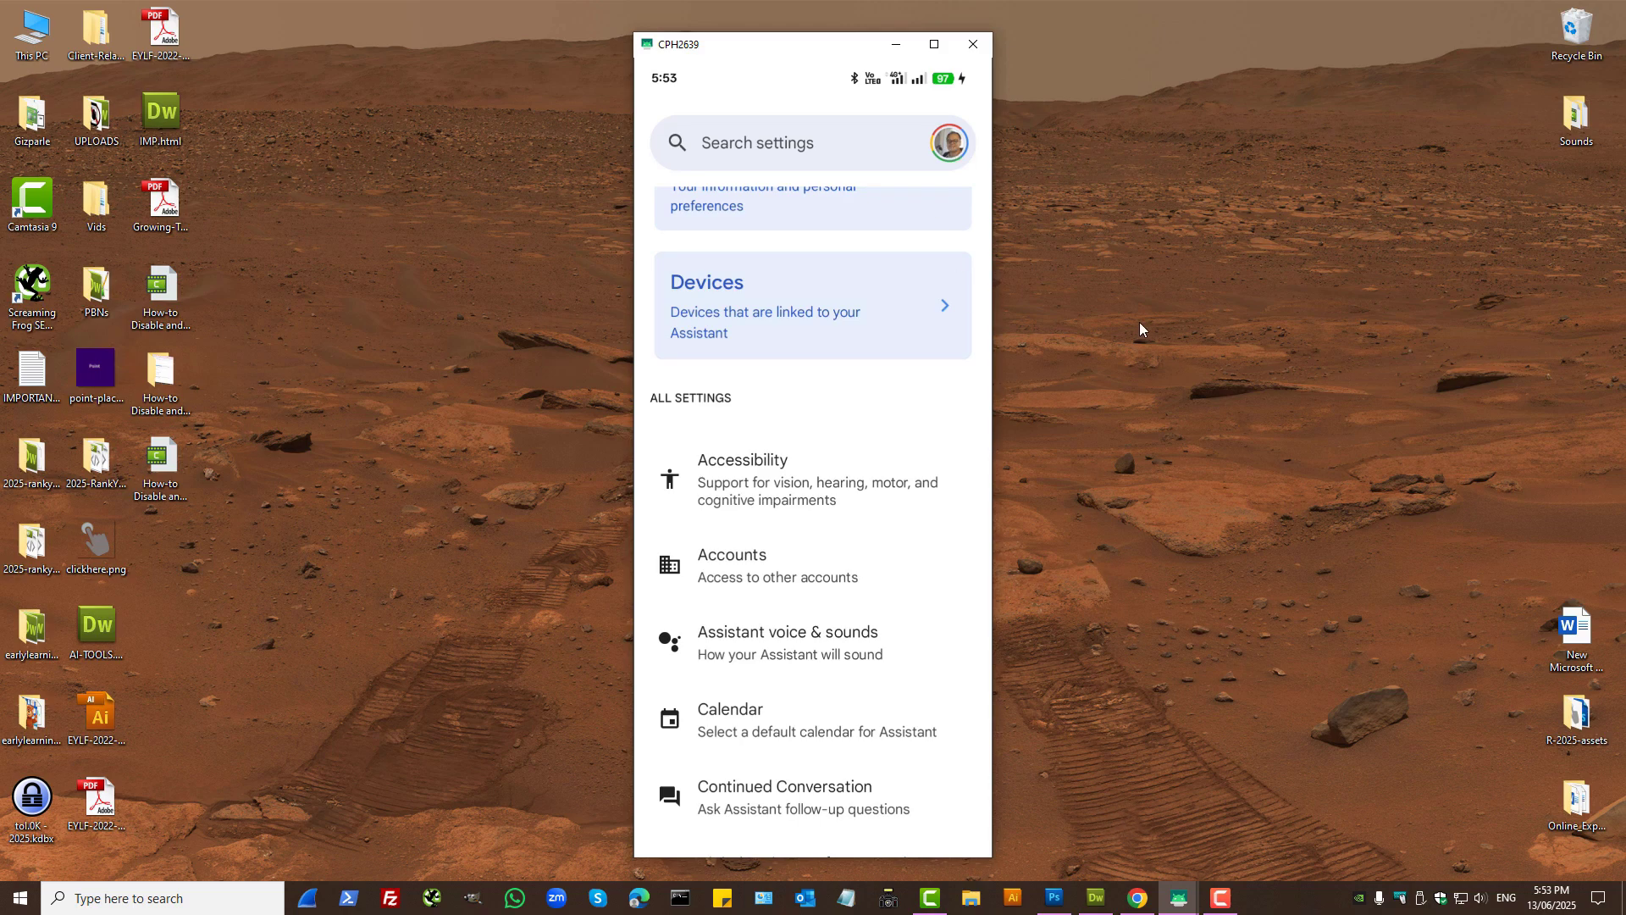
{"action": "scroll", "scroll_direction": "down", "scroll_amount": 3}
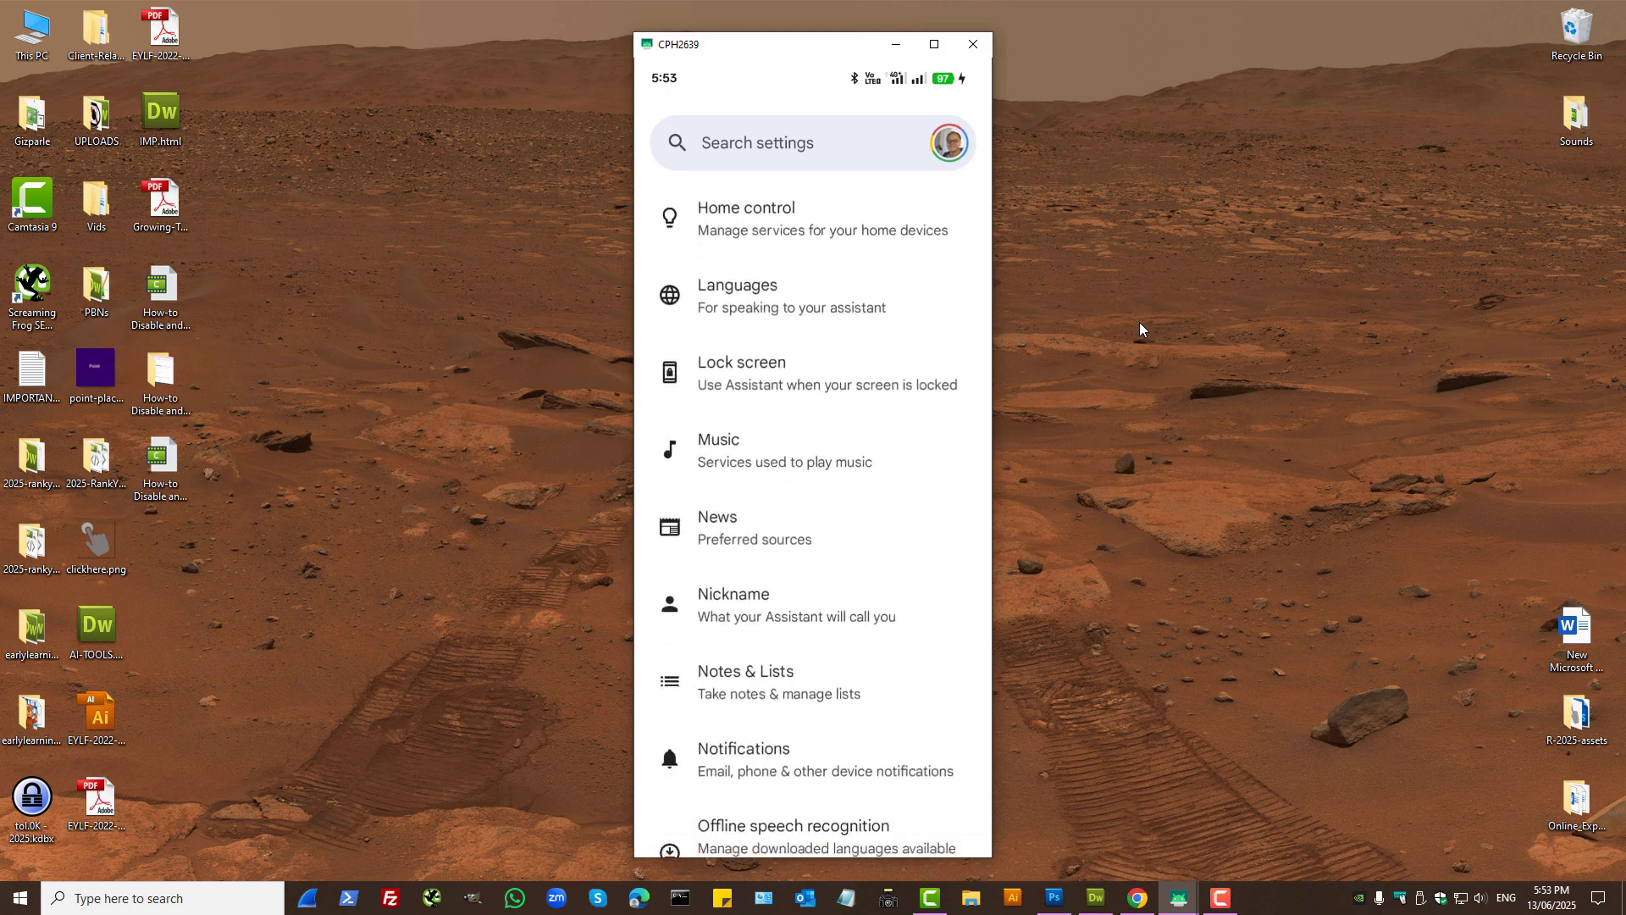
{"action": "scroll", "scroll_direction": "down", "scroll_amount": 3}
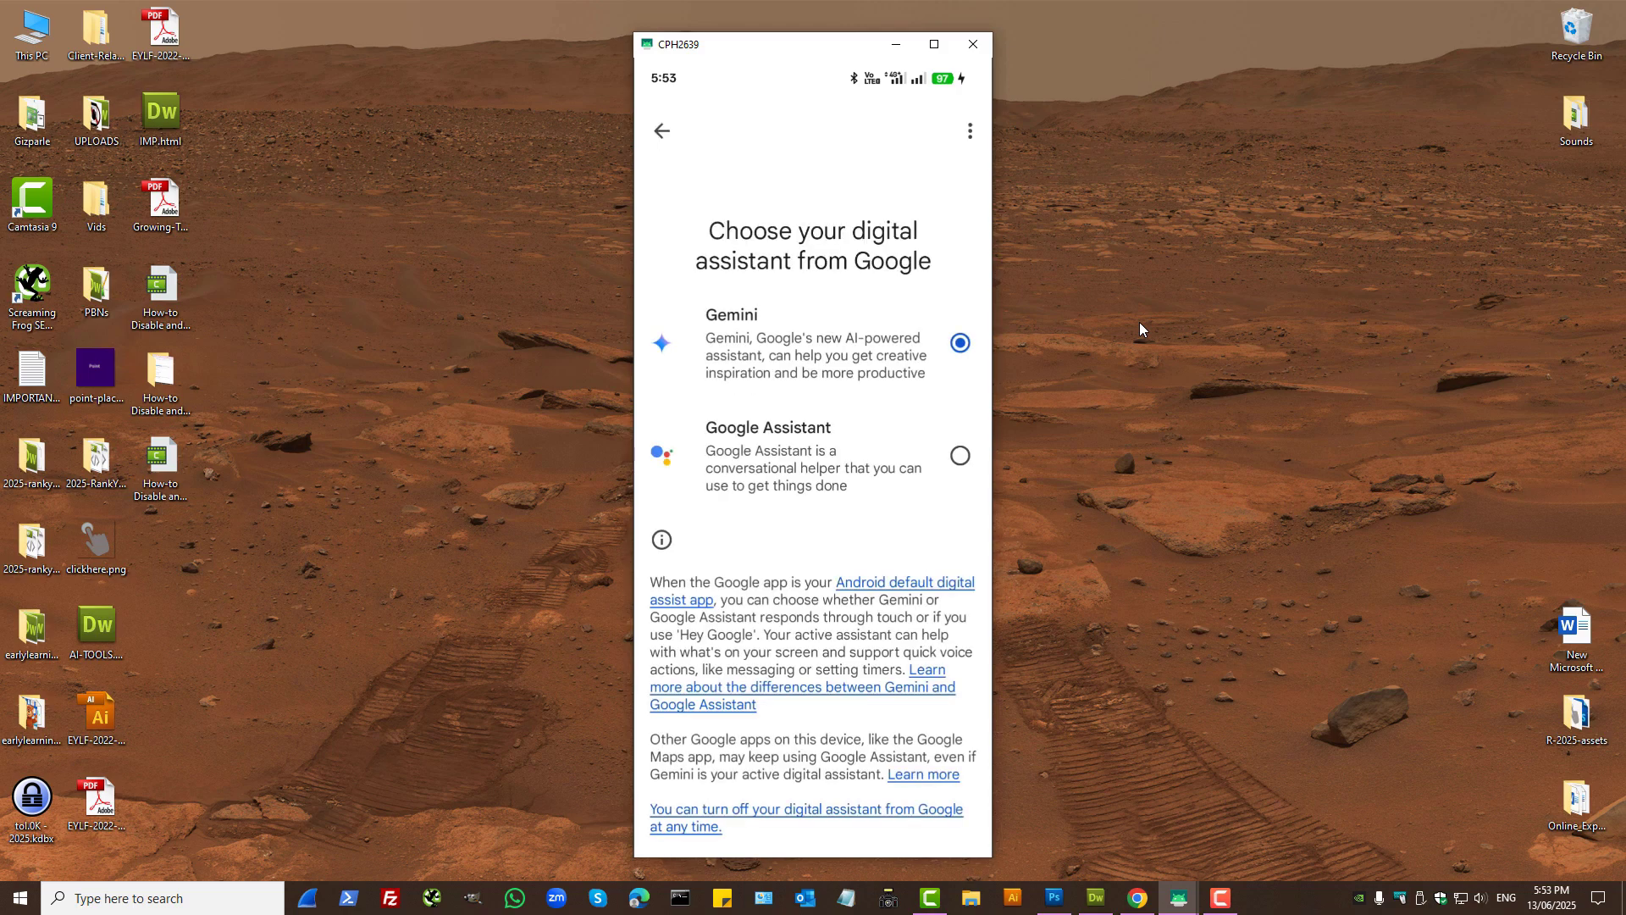
{"action": "left_click", "coordinate": [958, 456]}
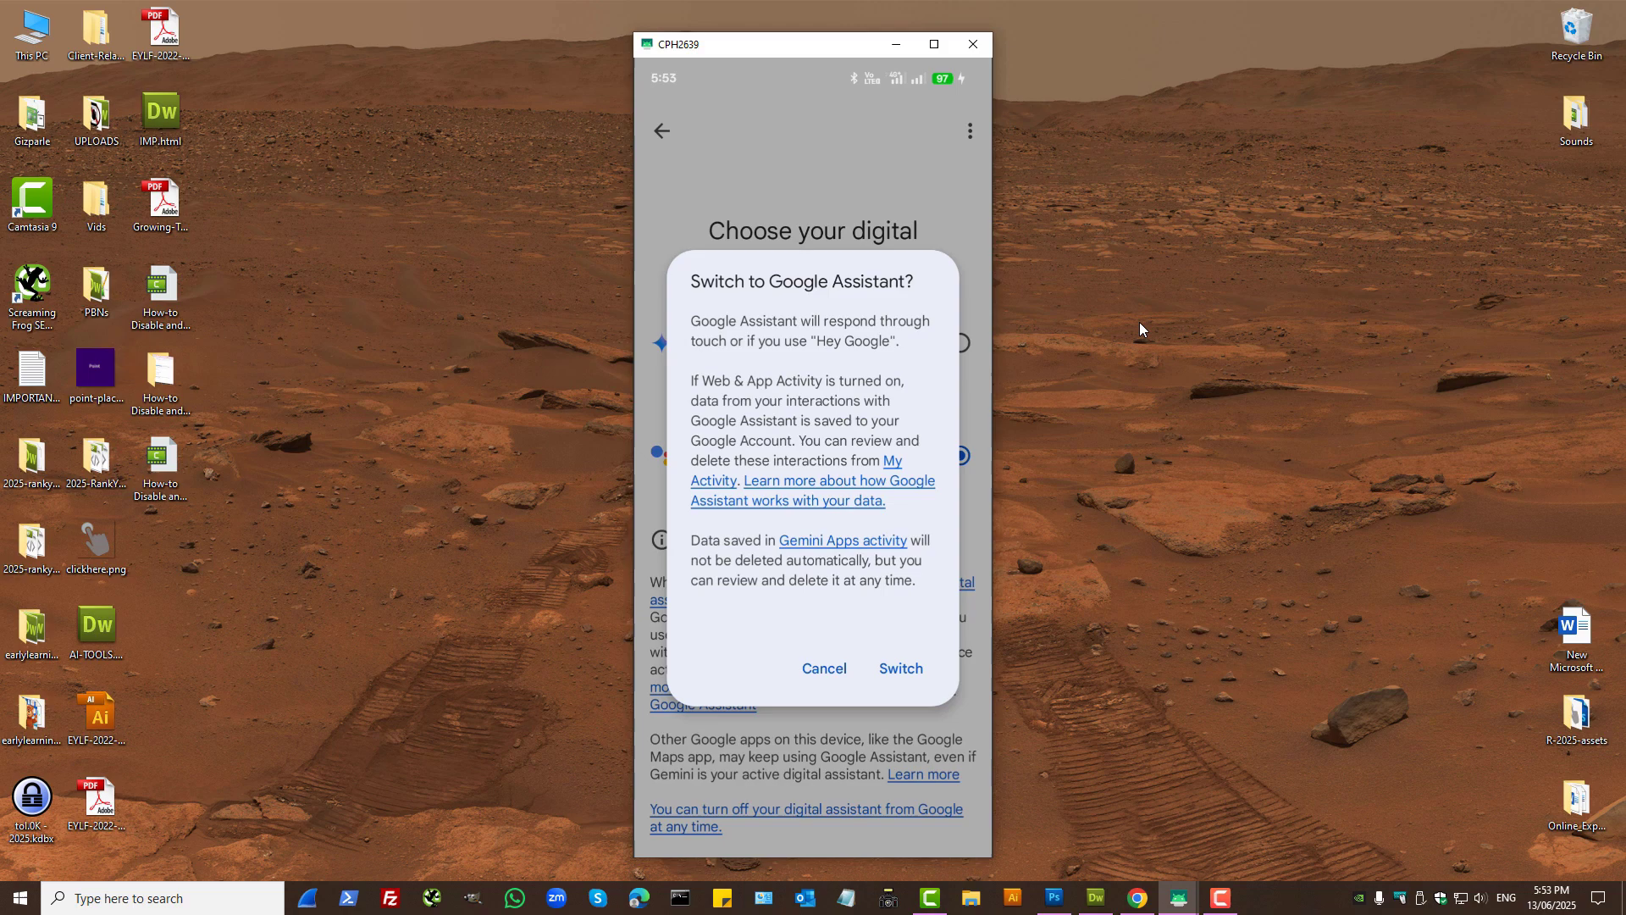
{"action": "left_click", "coordinate": [823, 667]}
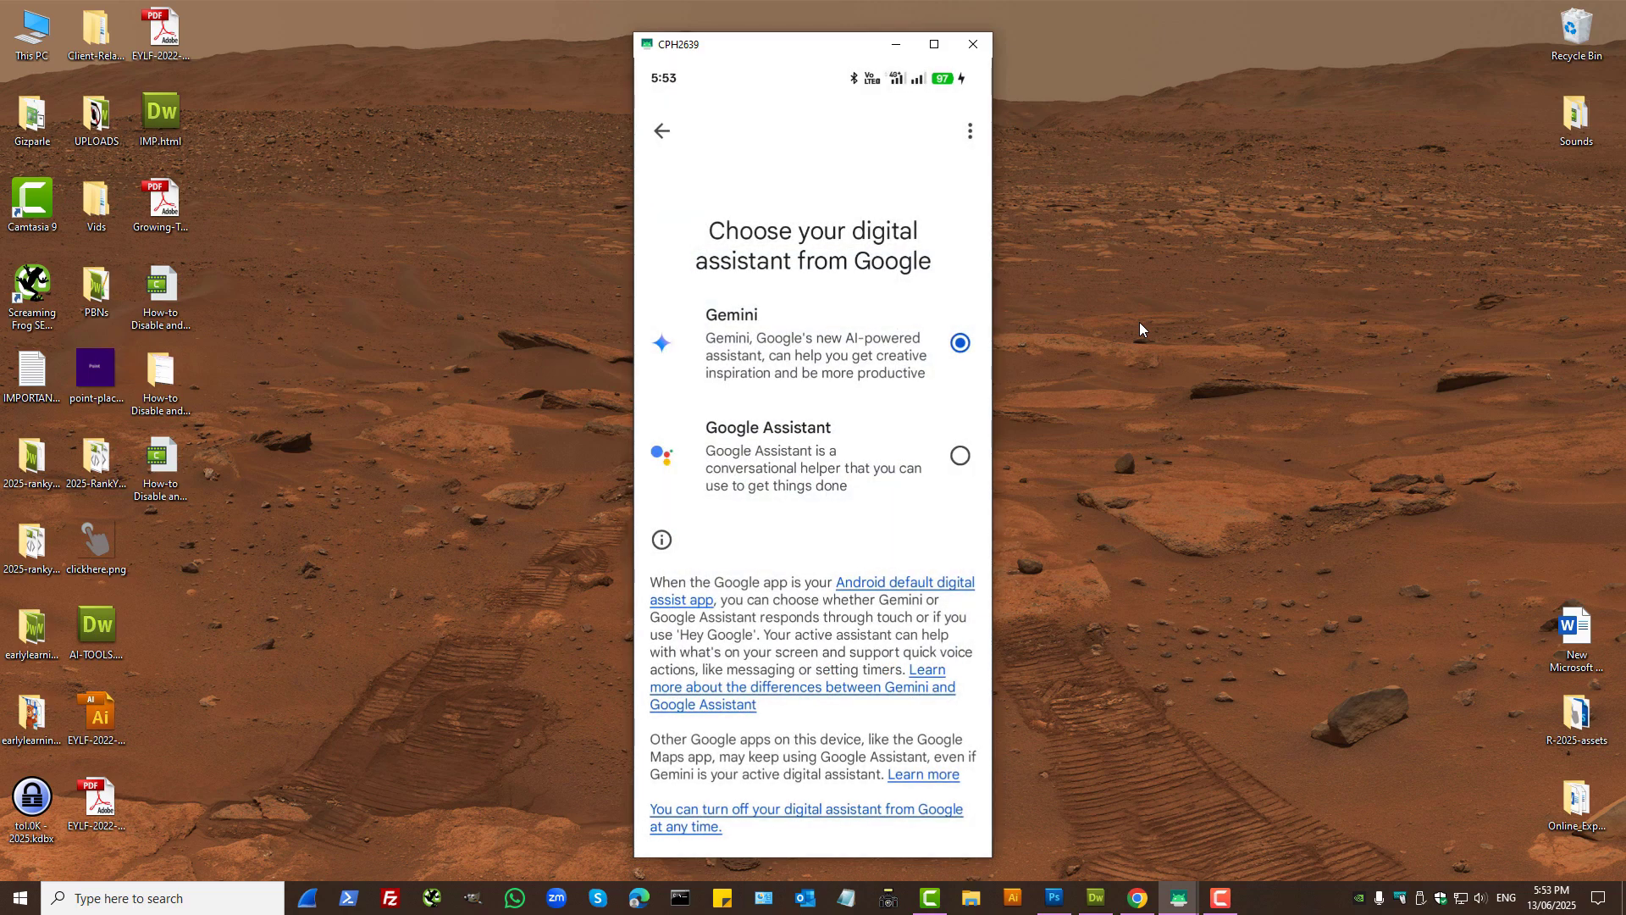
{"action": "left_click", "coordinate": [663, 130]}
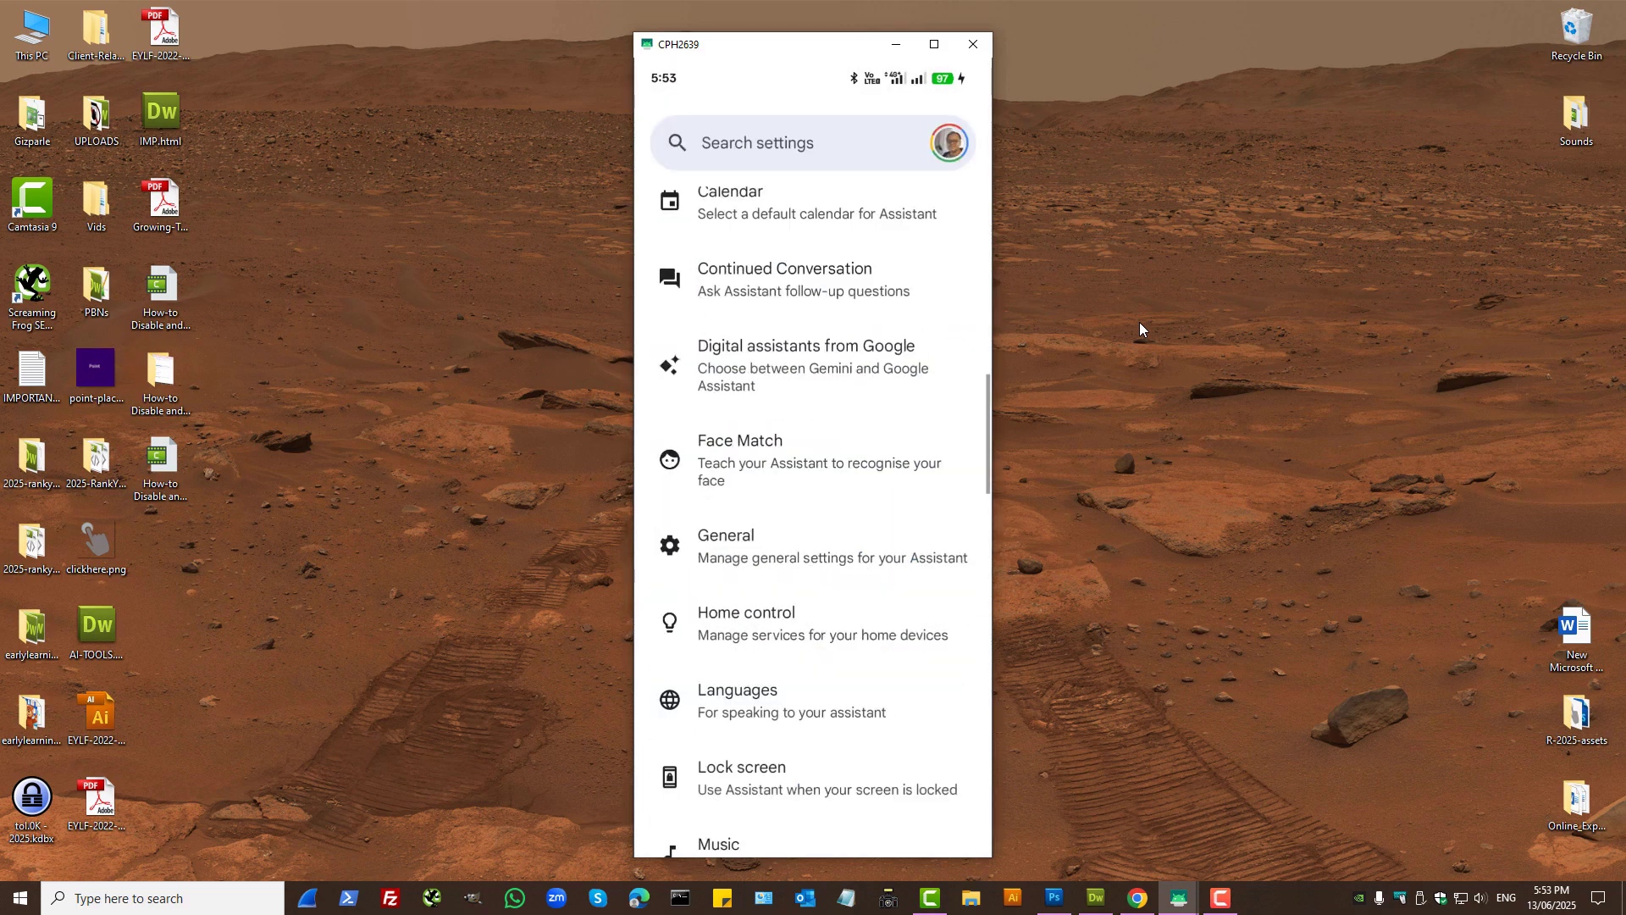
{"action": "mouse_move", "coordinate": [1135, 810]}
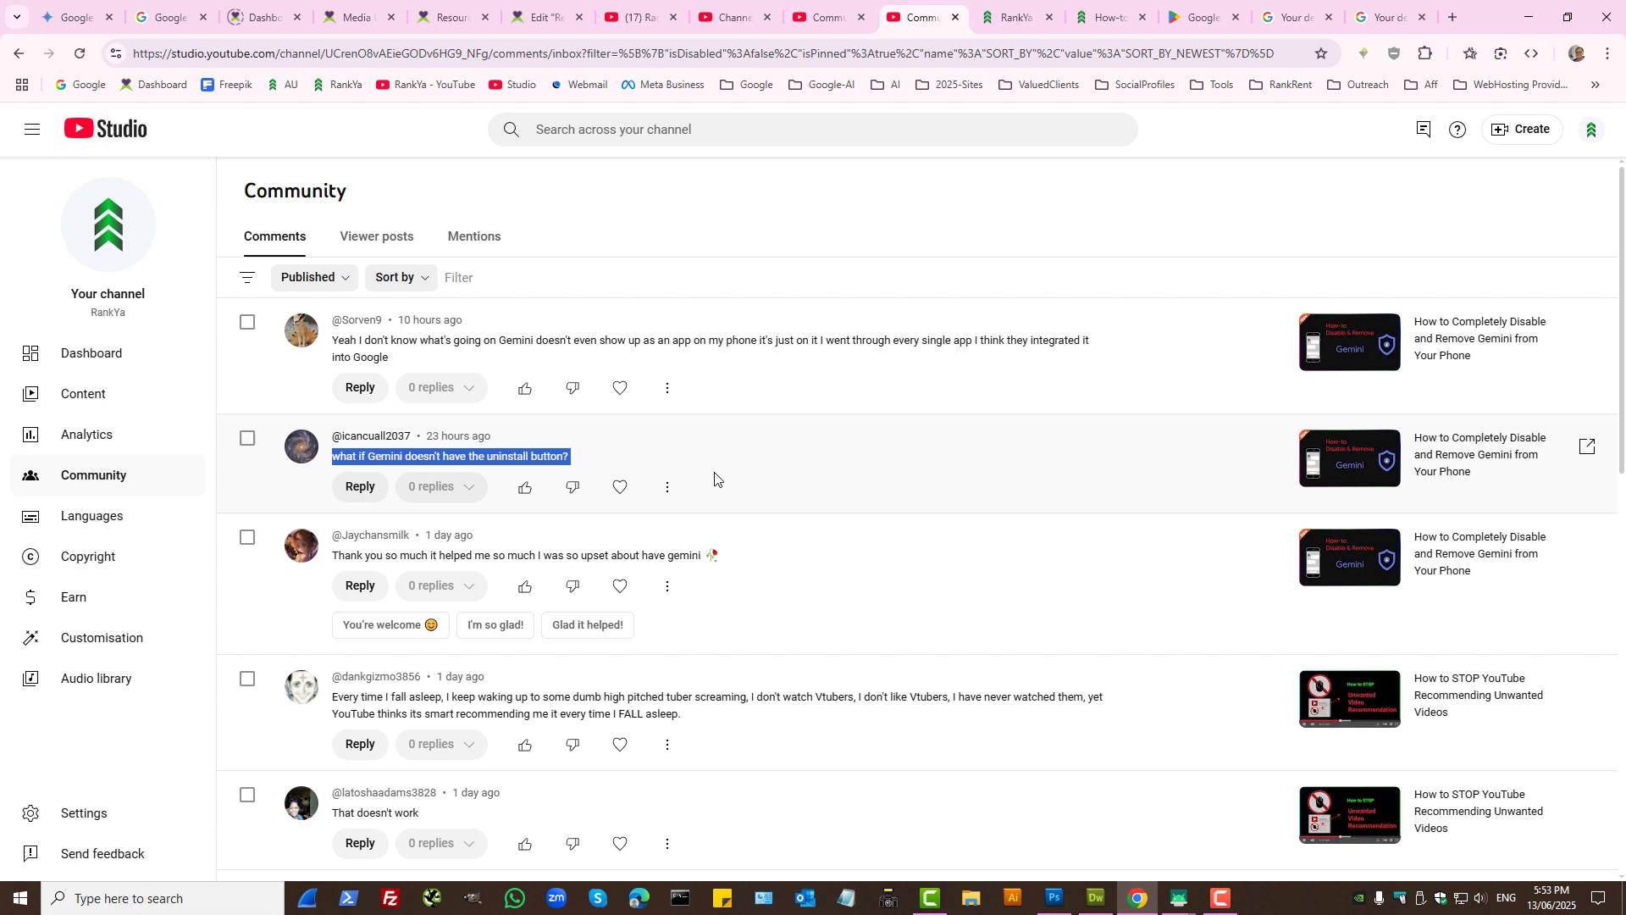
{"action": "mouse_move", "coordinate": [756, 465]}
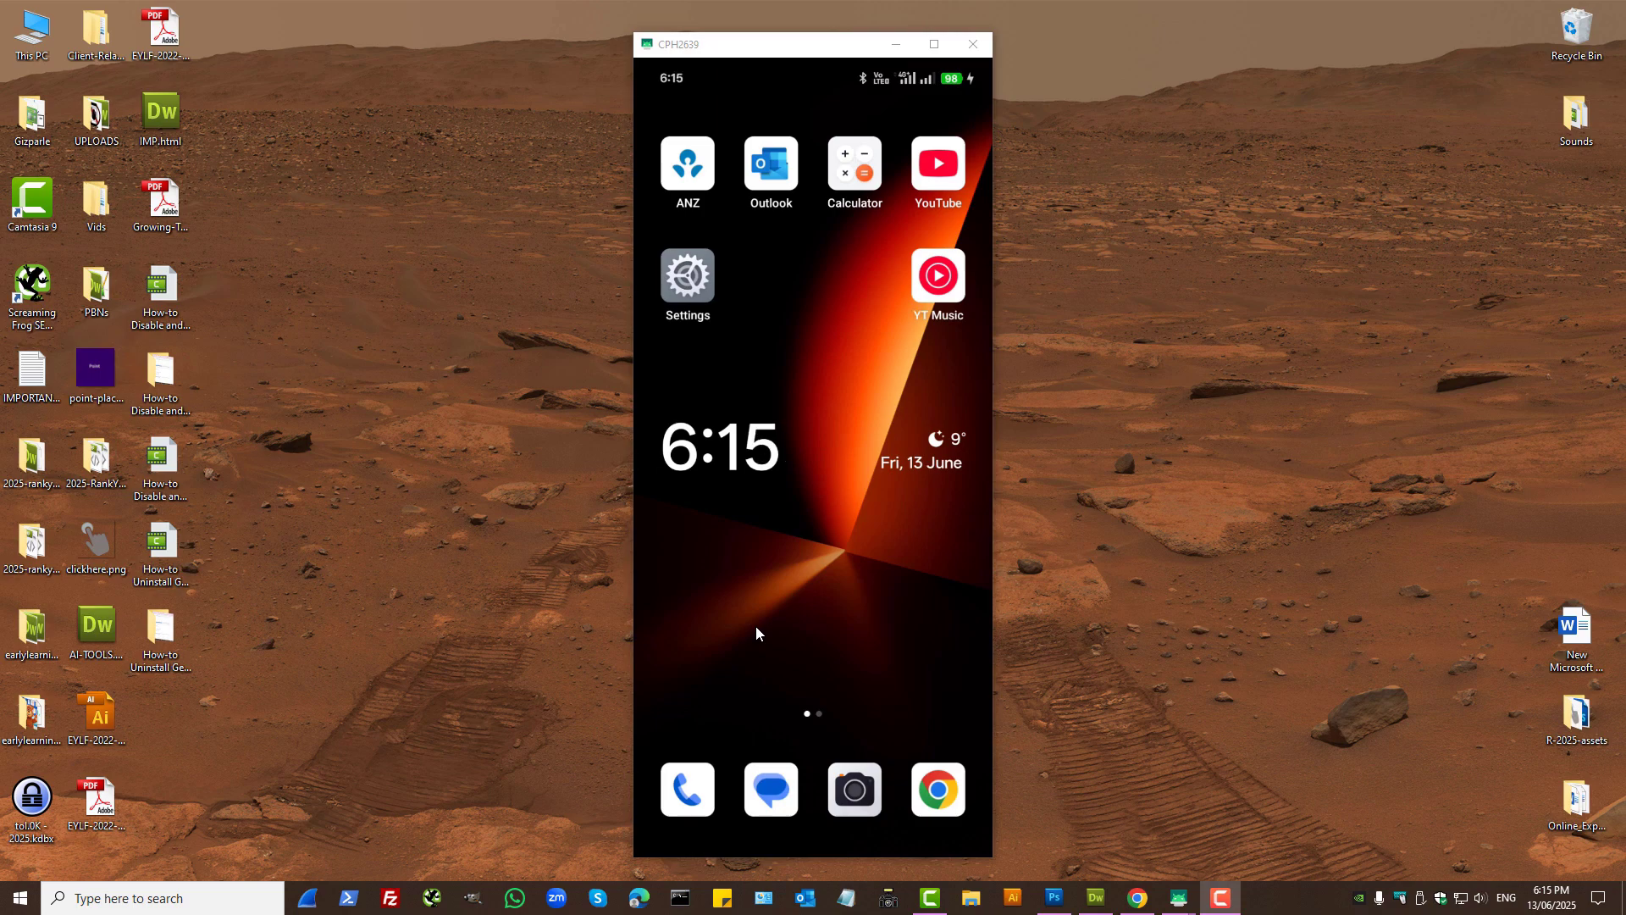
Step: Navigate Settings > Apps > App Management and open the Gemini app info page
{"action": "left_click", "coordinate": [686, 275]}
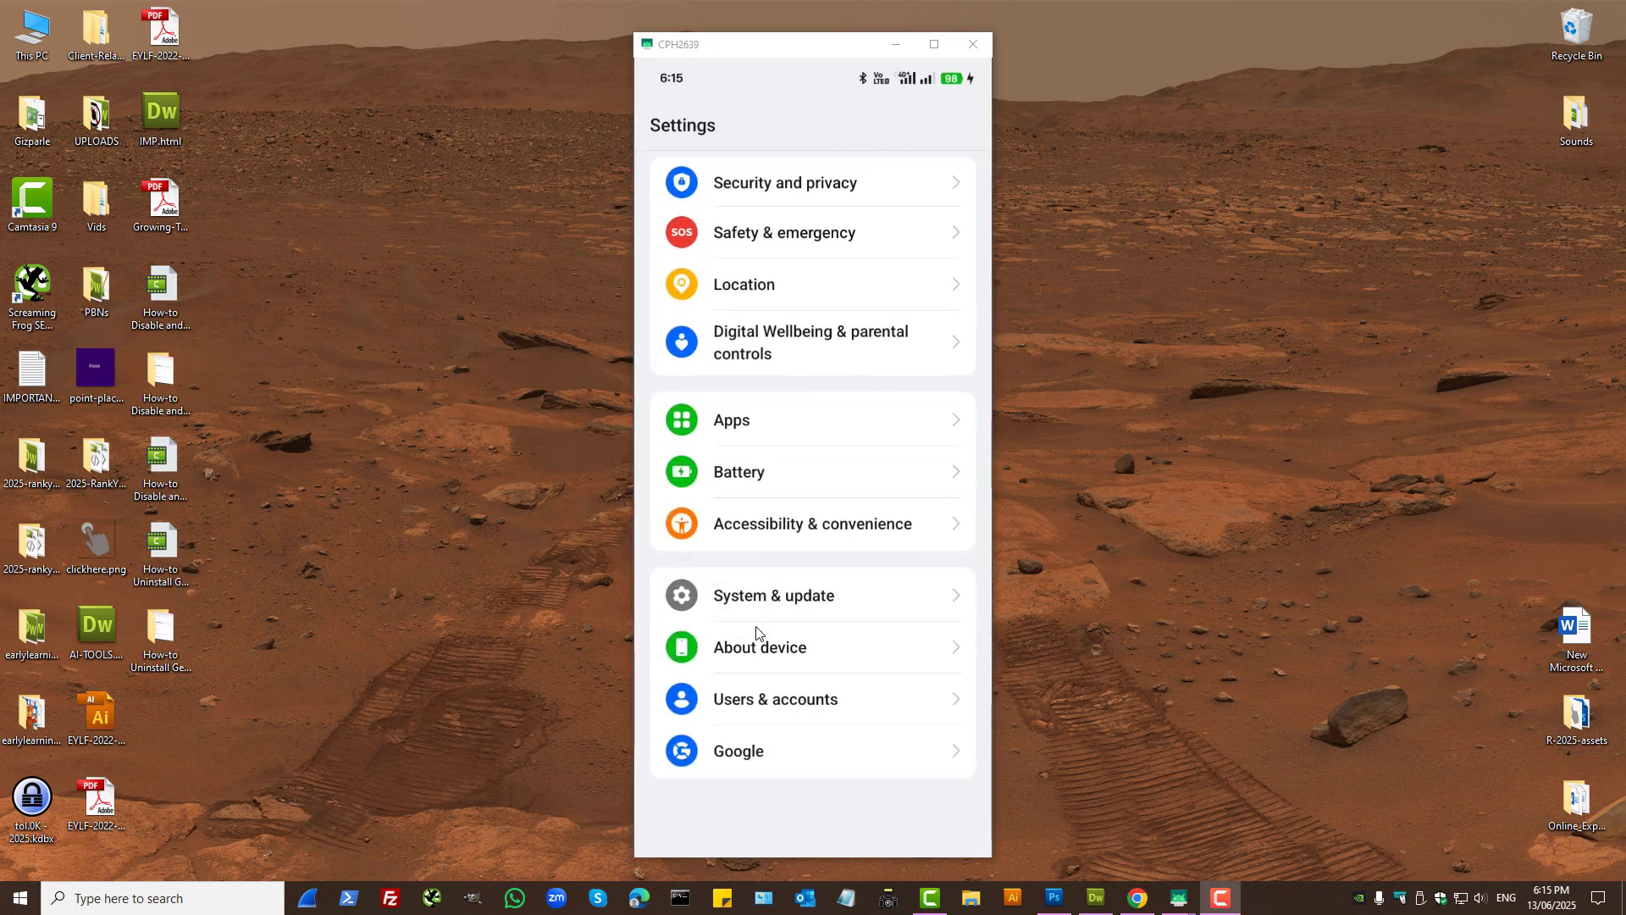
{"action": "left_click", "coordinate": [731, 418]}
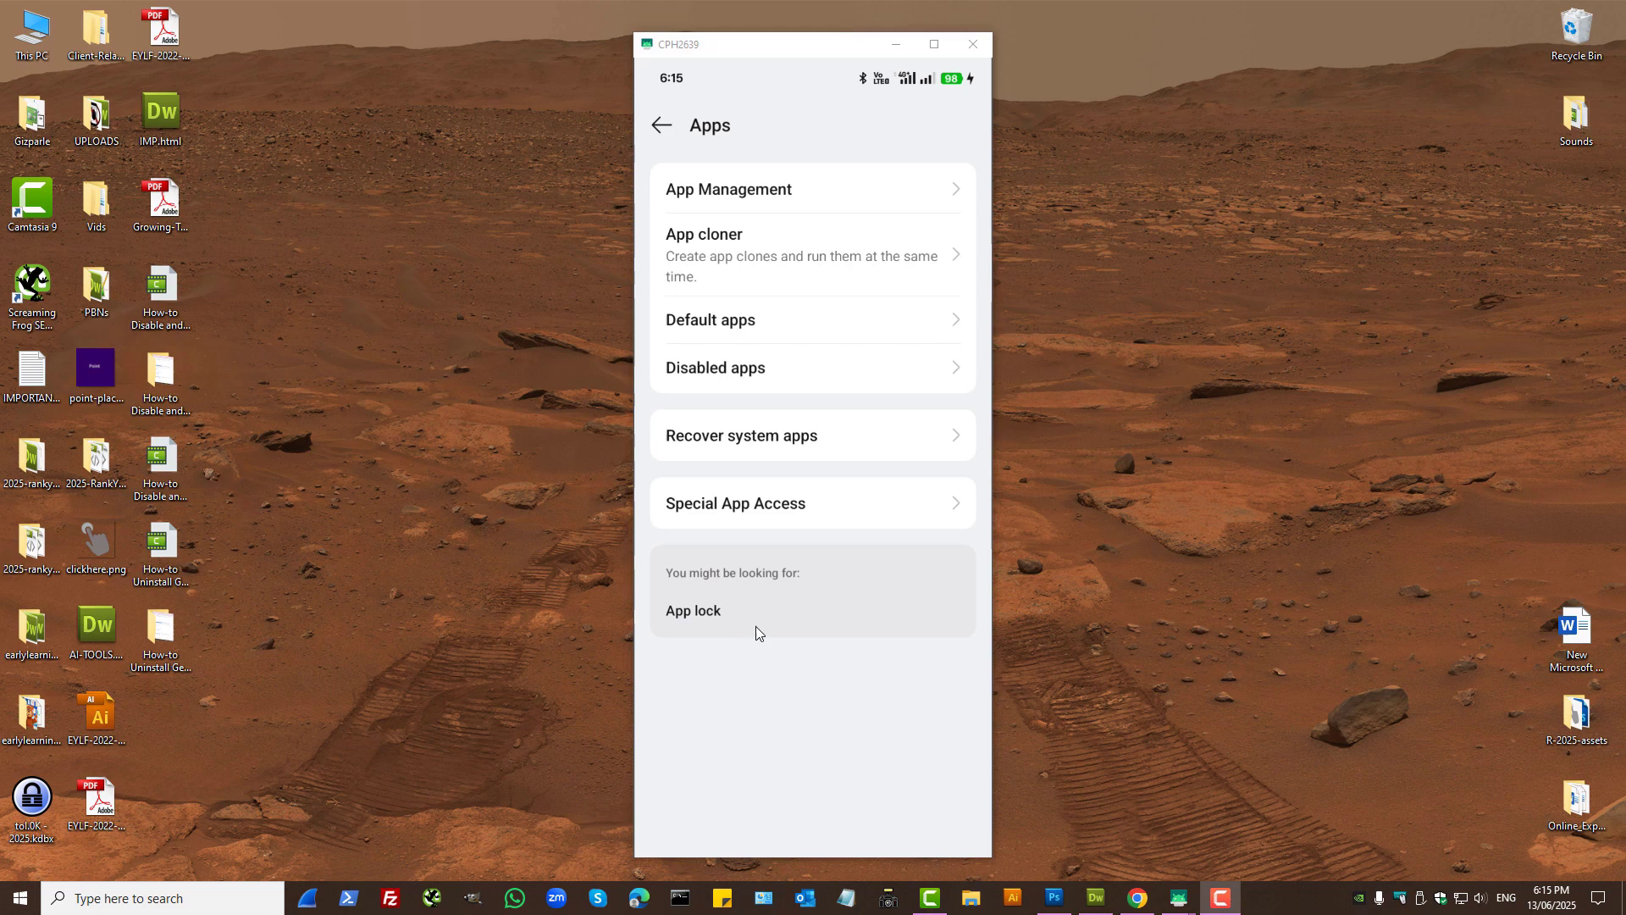
{"action": "left_click", "coordinate": [728, 188]}
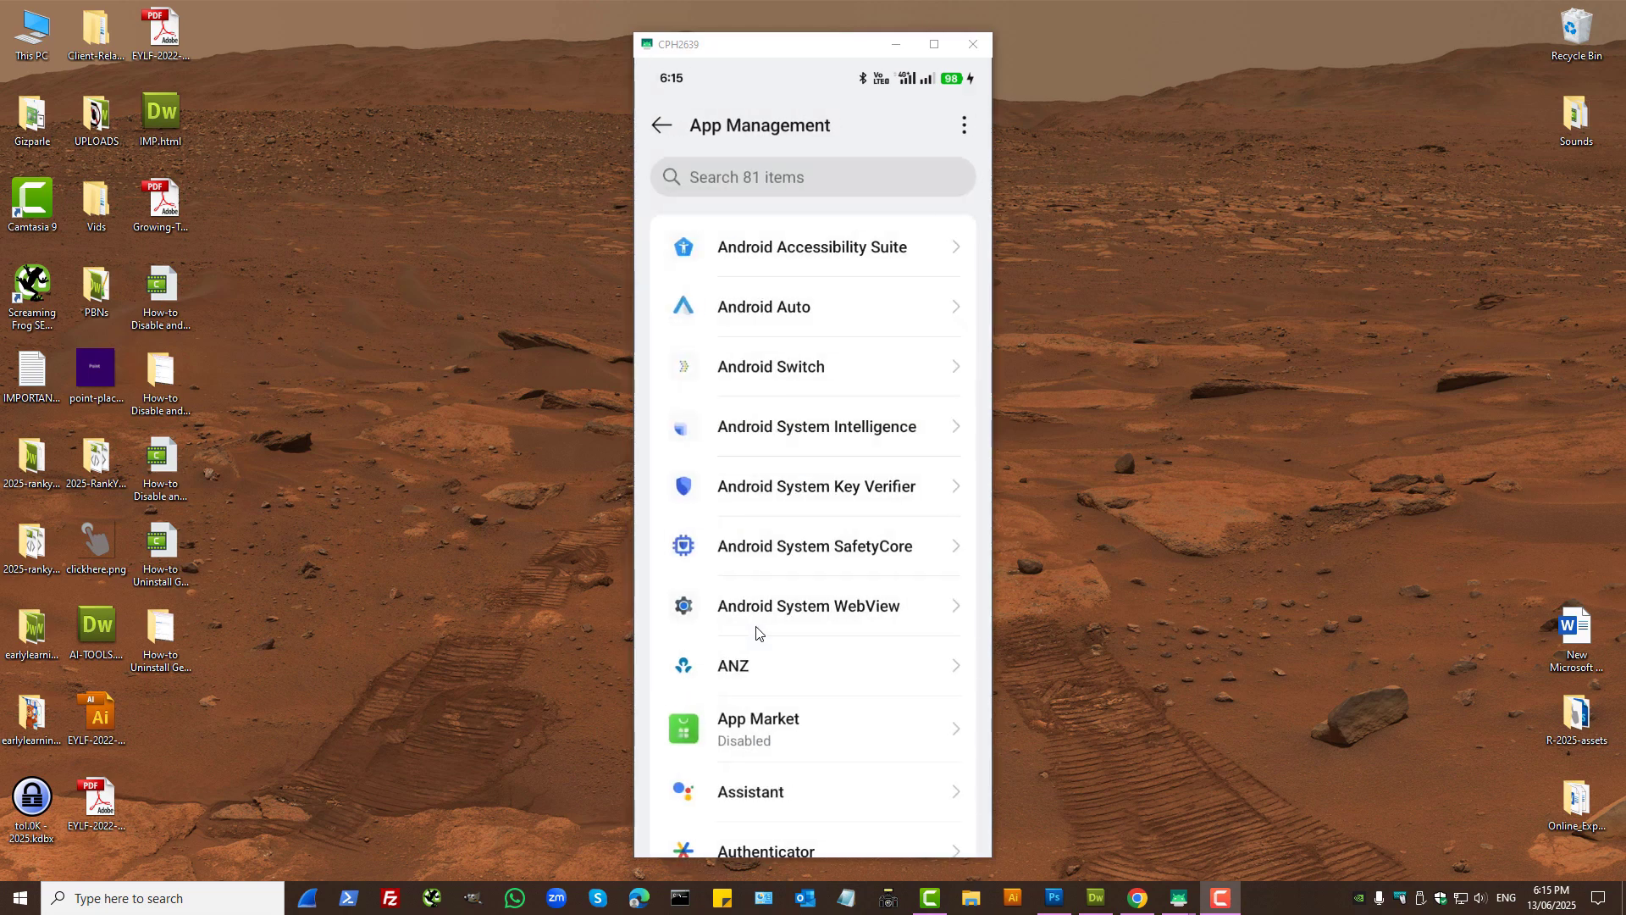
{"action": "scroll", "scroll_direction": "down", "scroll_amount": 3}
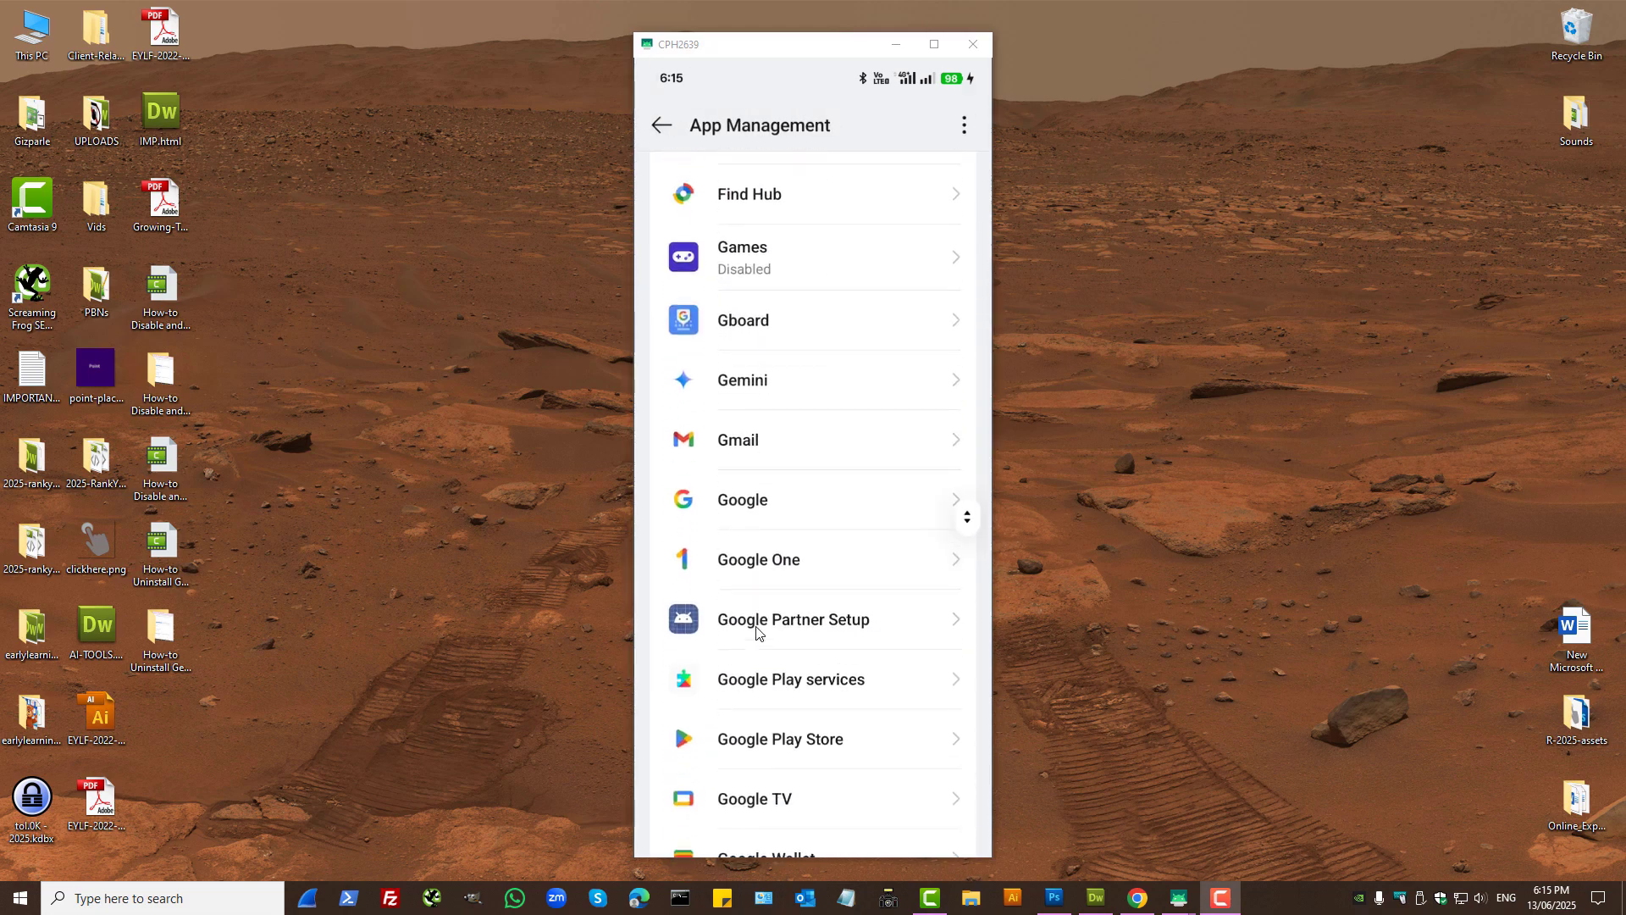
{"action": "left_click", "coordinate": [742, 380]}
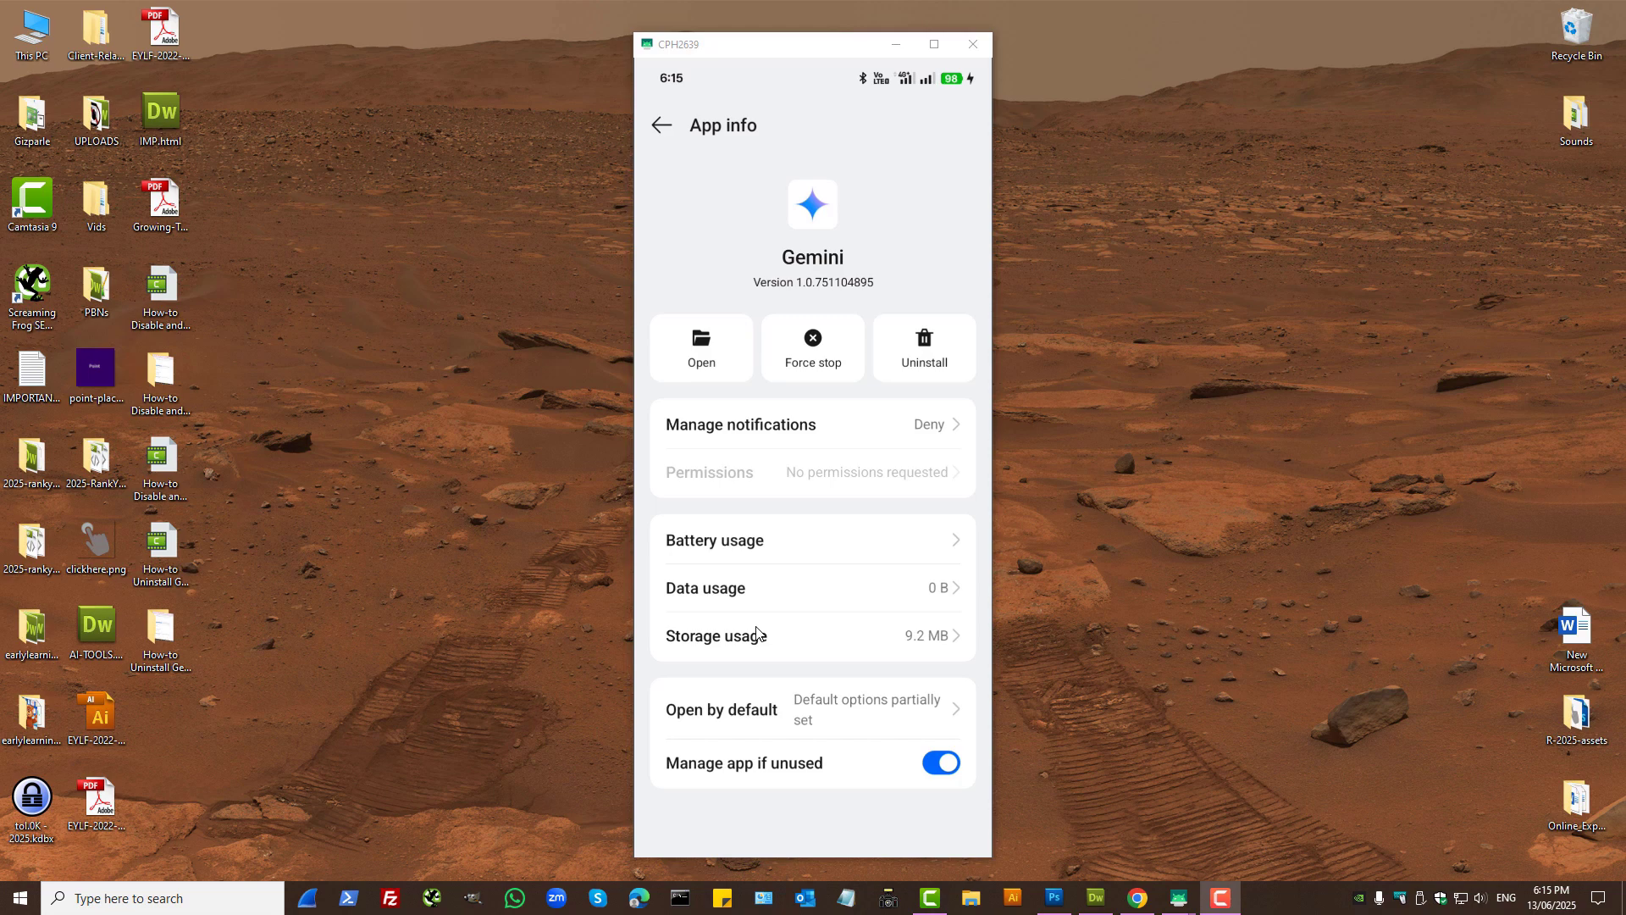
Step: Request a Force stop of Gemini, bringing up the confirmation prompt
{"action": "left_click", "coordinate": [922, 346]}
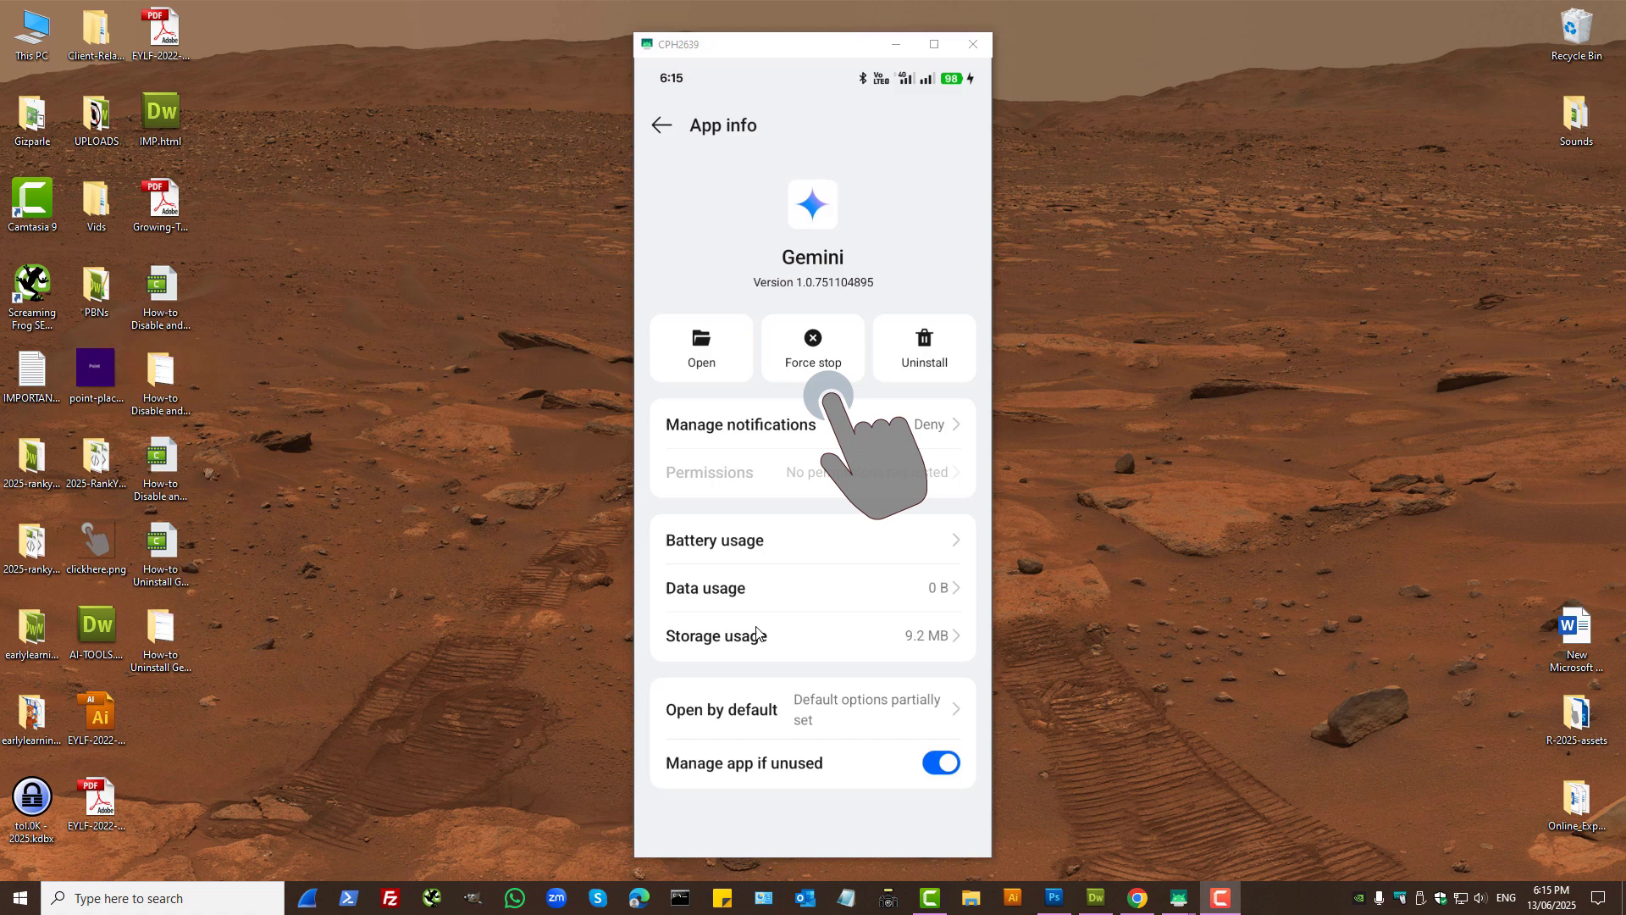
{"action": "left_click", "coordinate": [812, 347]}
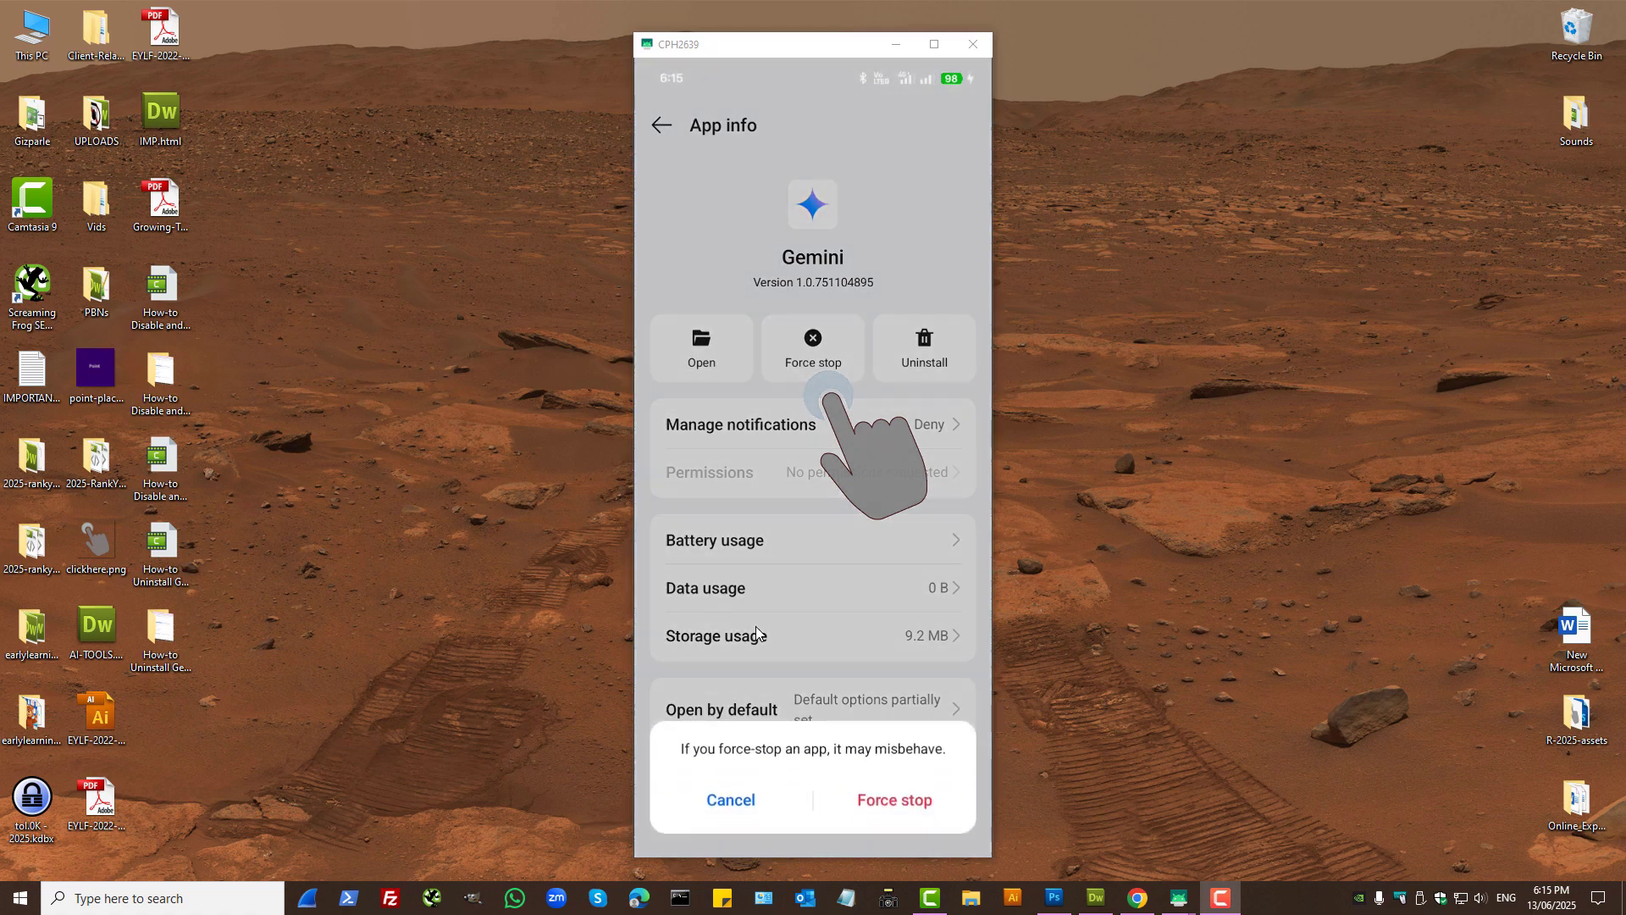